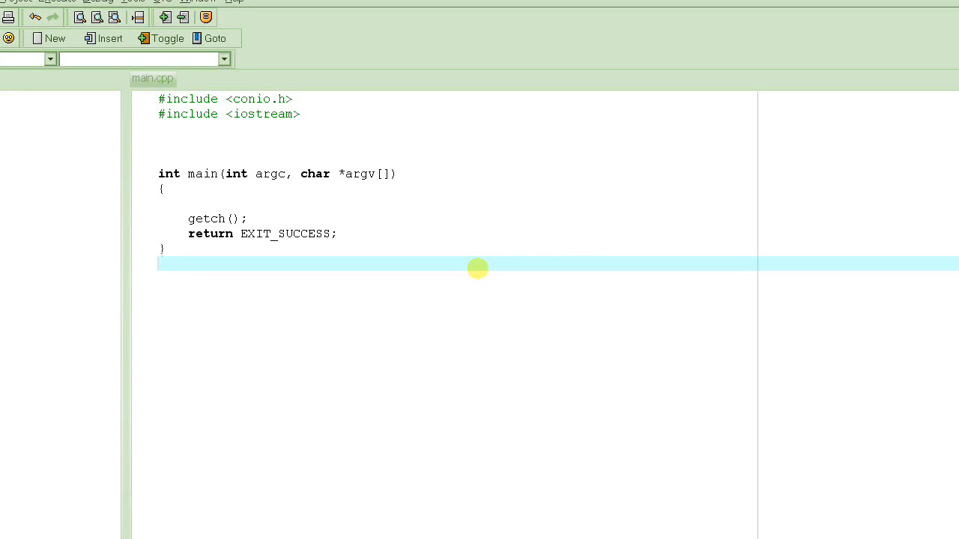
# Insert a blank line inside main's body and open empty space above main for a new function
pyautogui.click(159, 264)
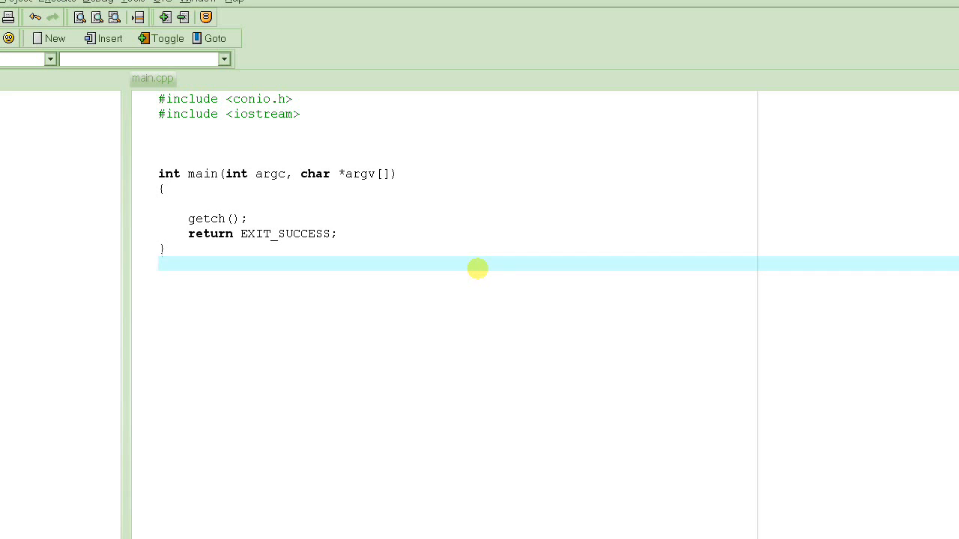
pyautogui.click(159, 263)
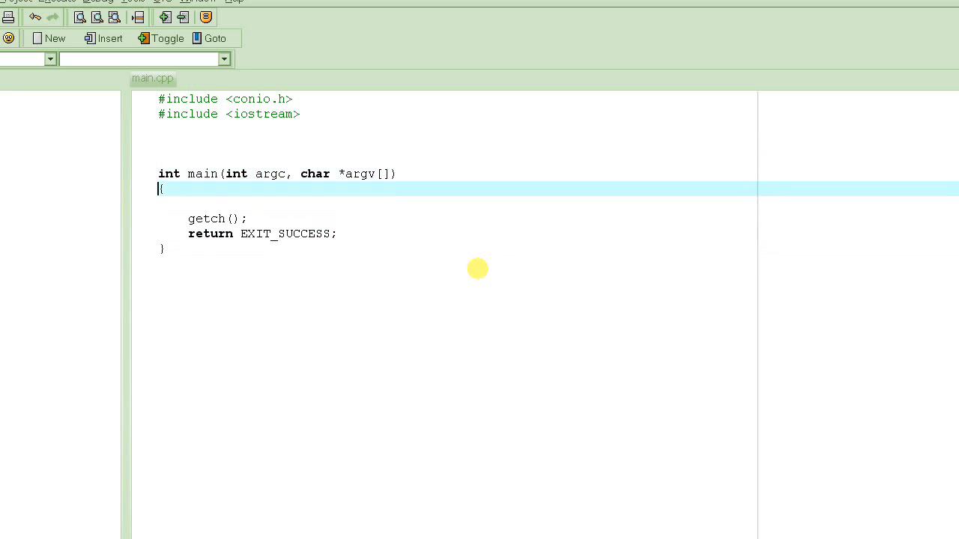
pyautogui.press('Return')
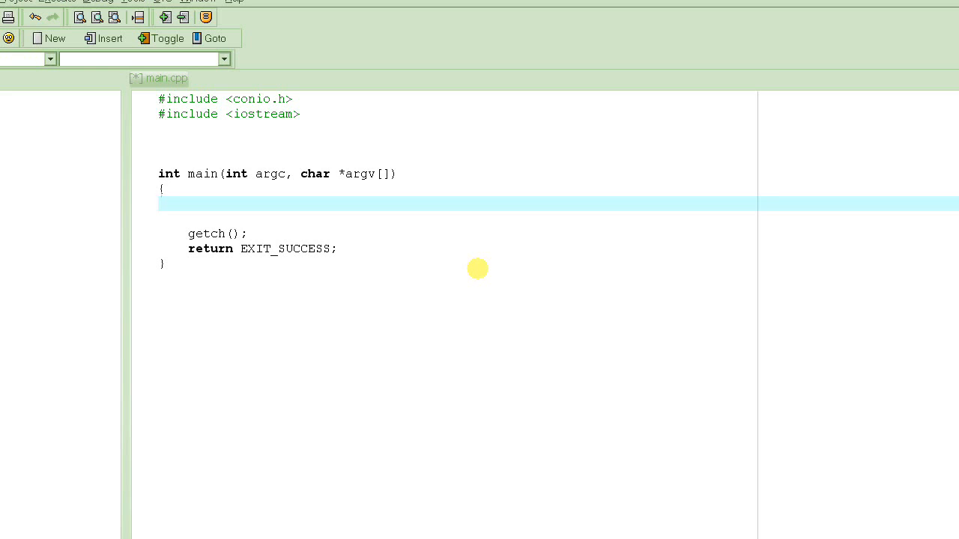
pyautogui.click(159, 203)
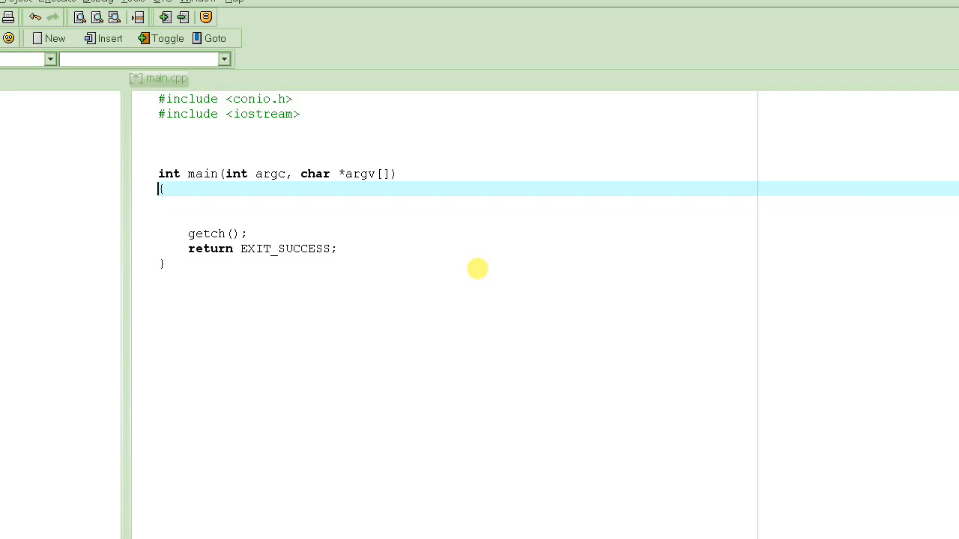
pyautogui.press('Return')
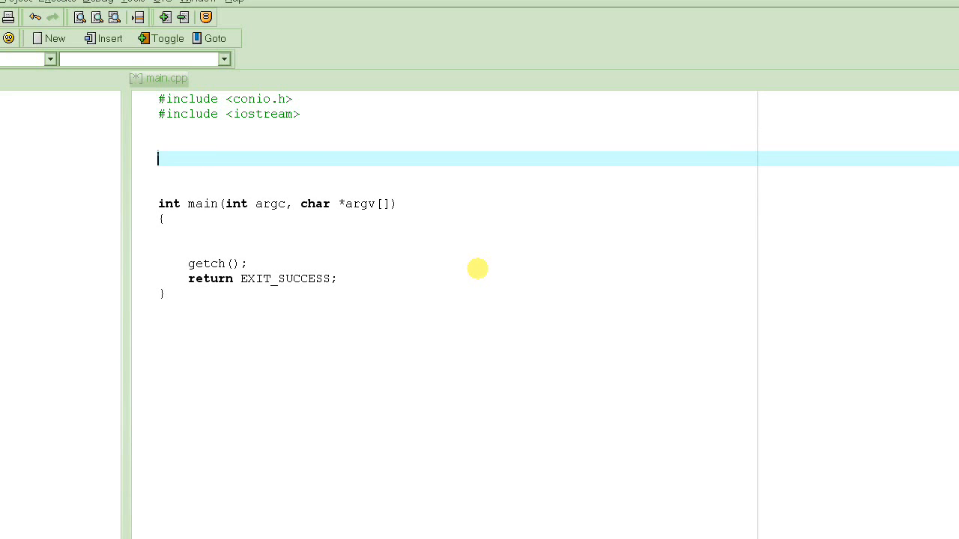
# Write the function header int twice(int x) above main and start its body
pyautogui.write('twice')
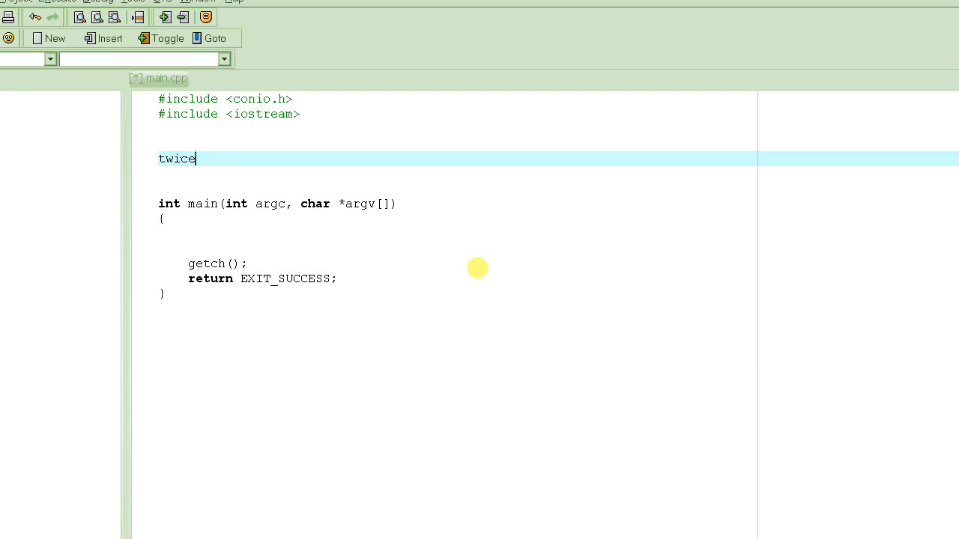
pyautogui.write('(')
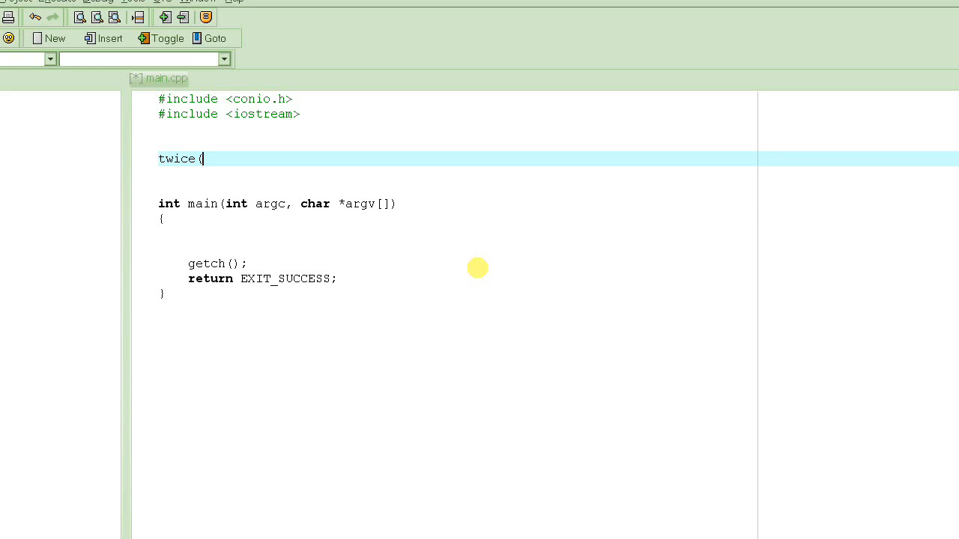
pyautogui.write('int x')
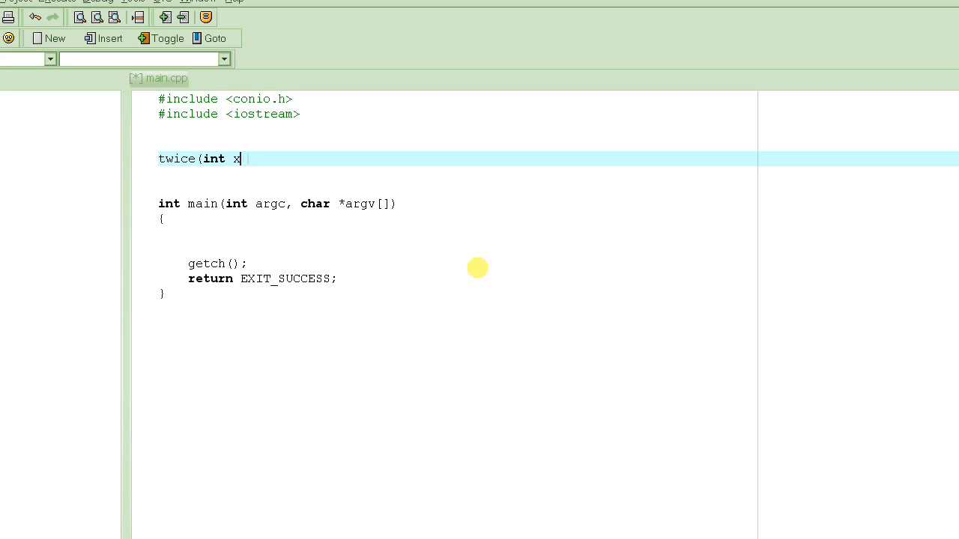
pyautogui.write(')')
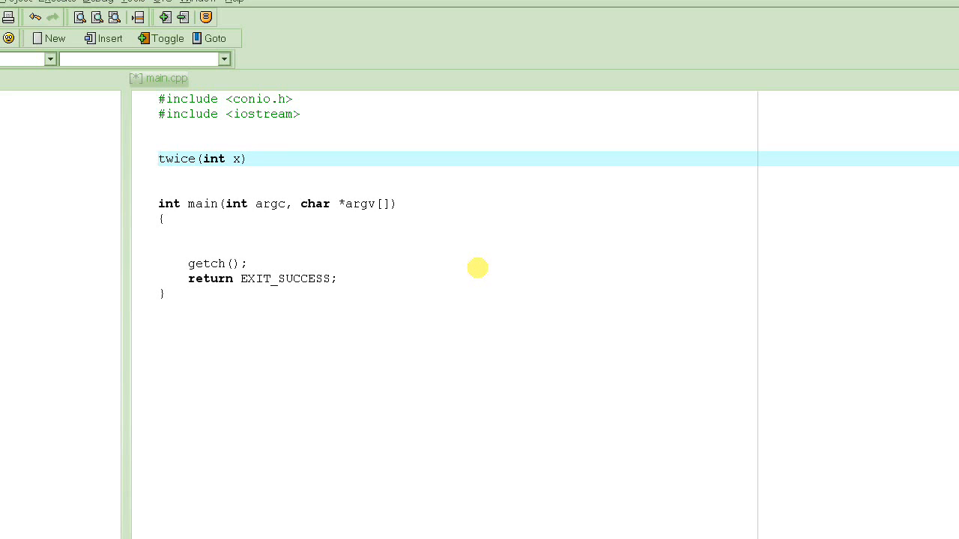
pyautogui.click(159, 159)
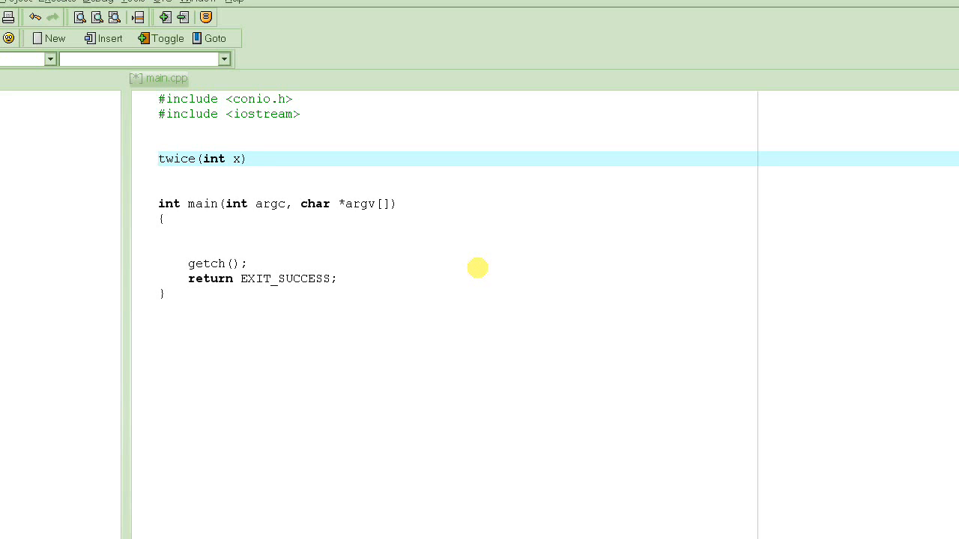
pyautogui.write('int')
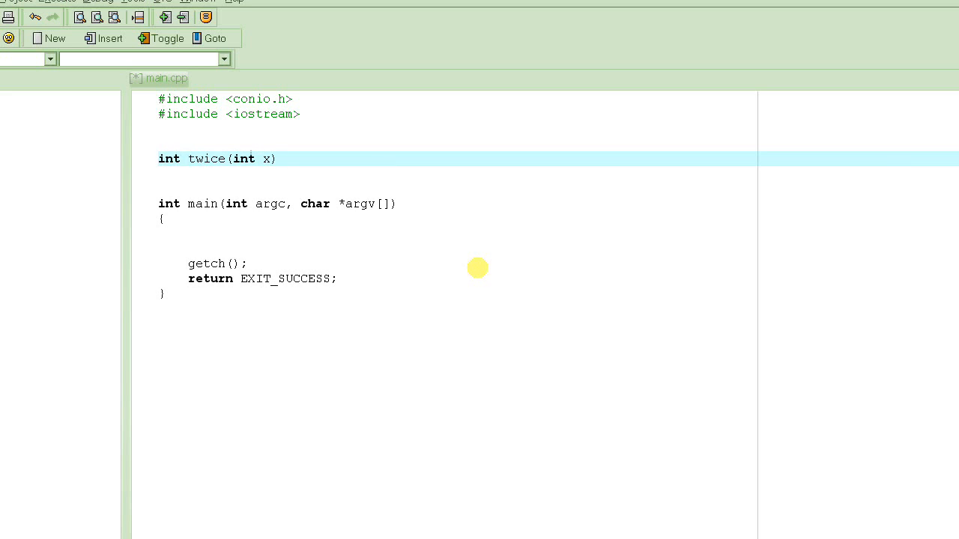
pyautogui.press('Return')
pyautogui.write('{')
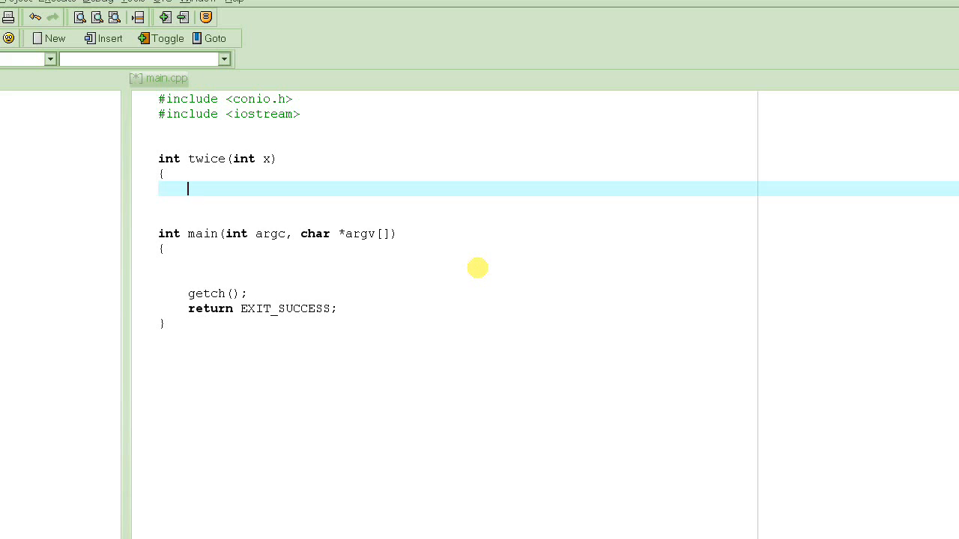
# Fill the body with int result; result = 2*x; and return result;
pyautogui.write('int res')
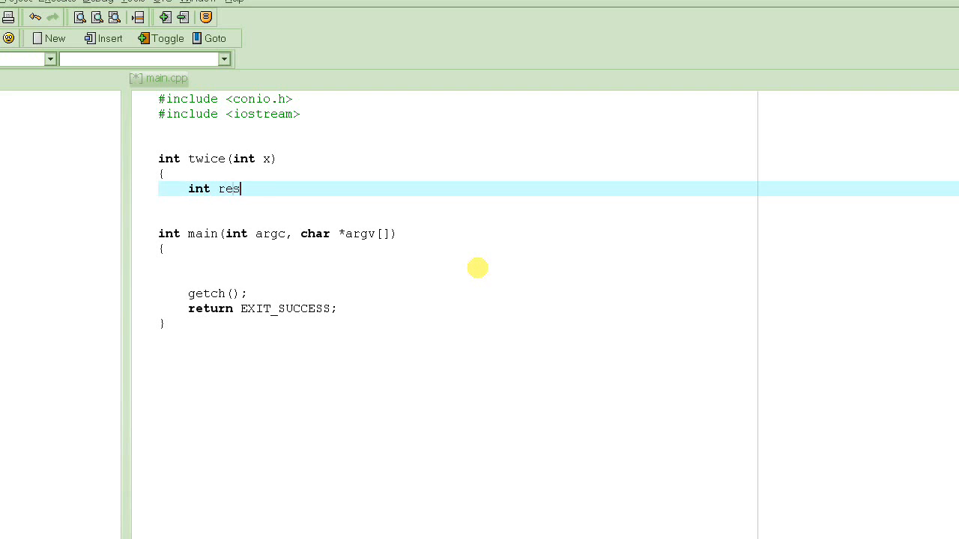
pyautogui.write('ult;')
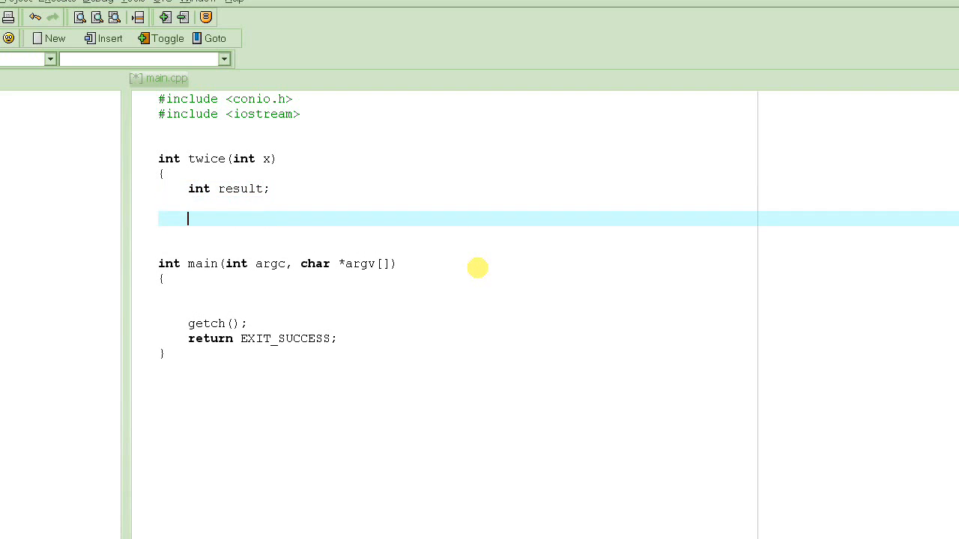
pyautogui.write('result')
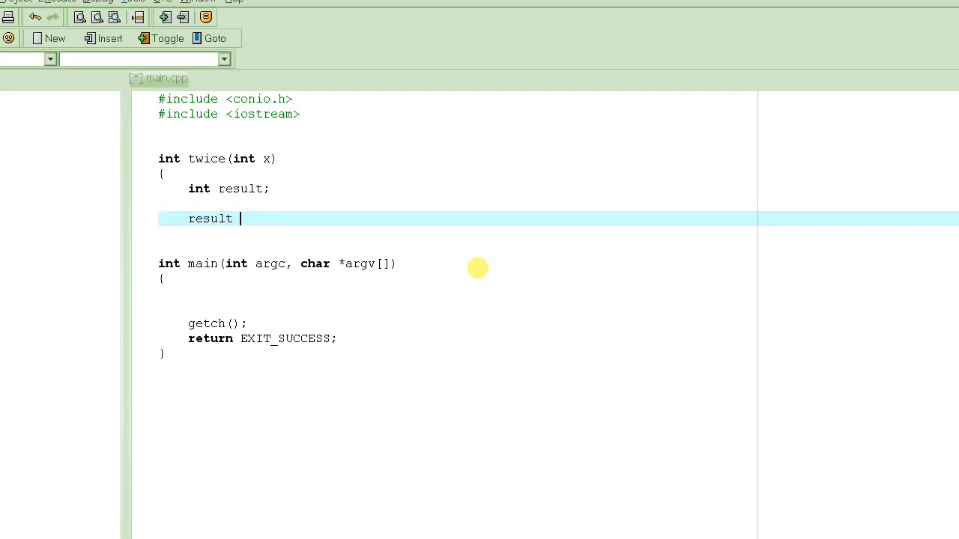
pyautogui.write('= 2*x;')
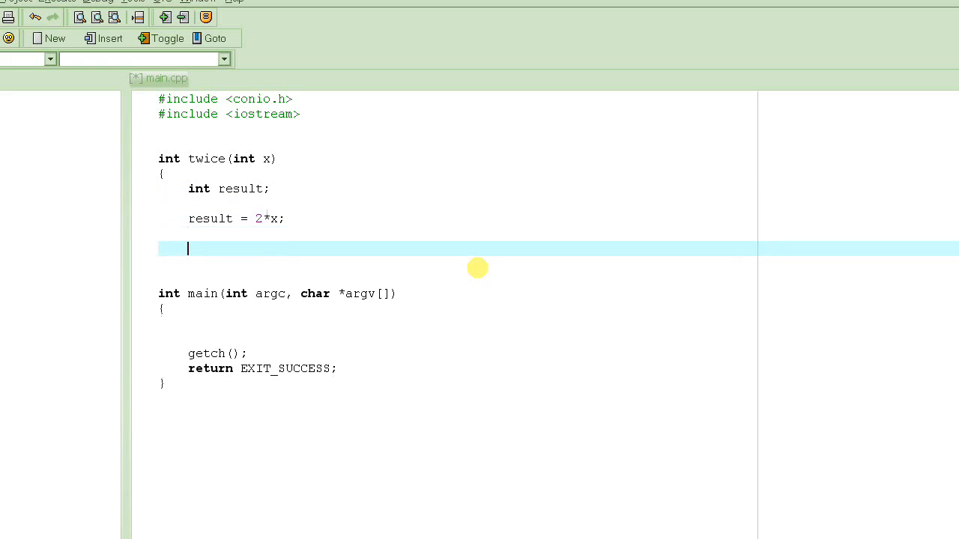
pyautogui.write('rr')
pyautogui.click(558, 263)
pyautogui.write('}')
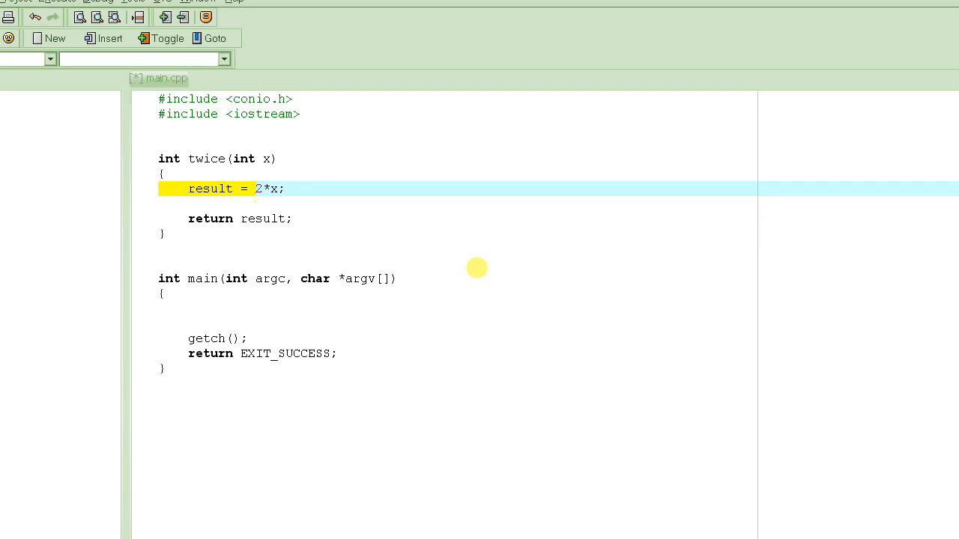
# Change the assignment to x = 2*x; and highlight the line and the 2*x part for explanation
pyautogui.press('Delete')
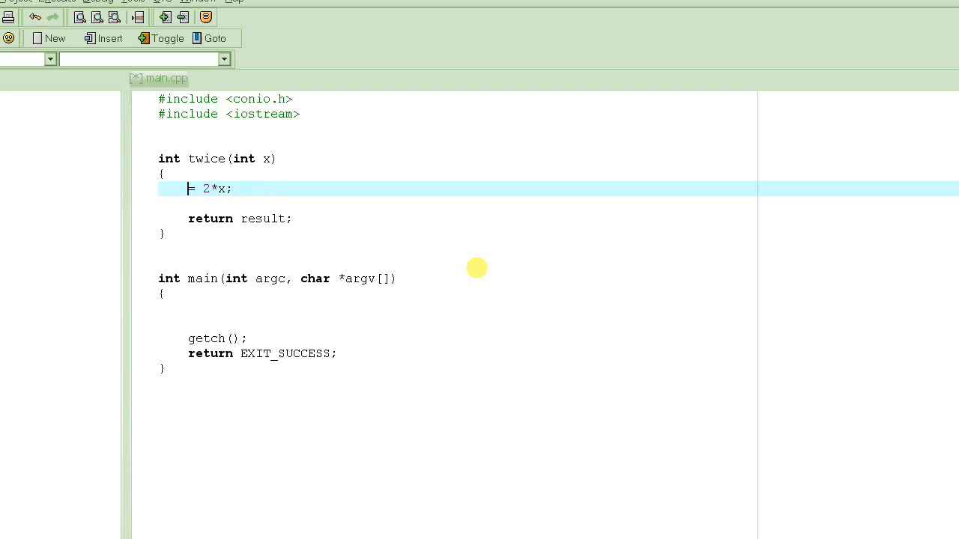
pyautogui.write('=')
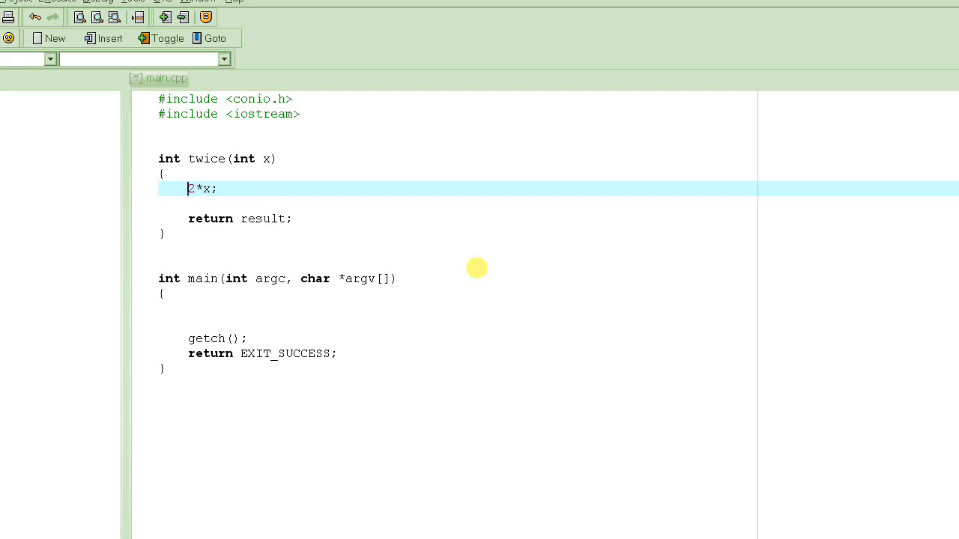
pyautogui.click(189, 188)
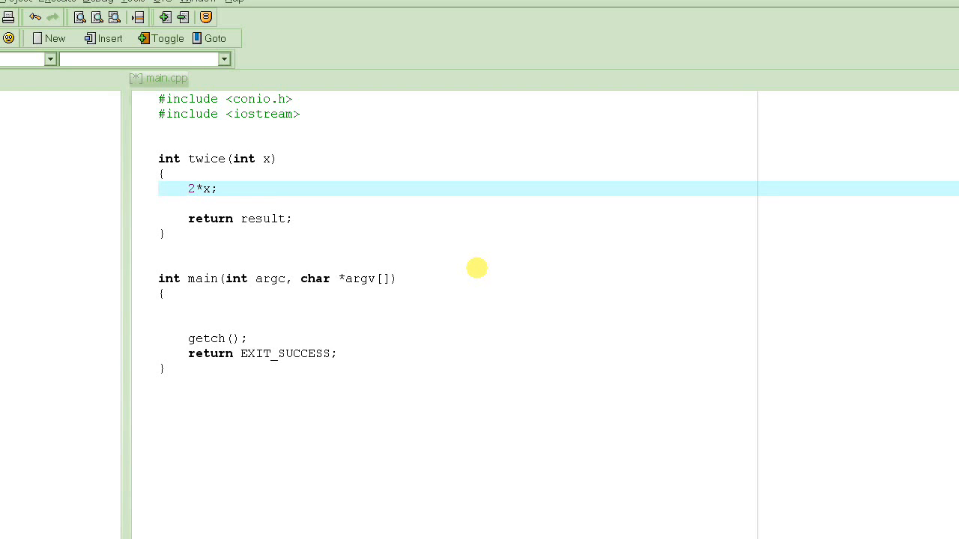
pyautogui.write('x =')
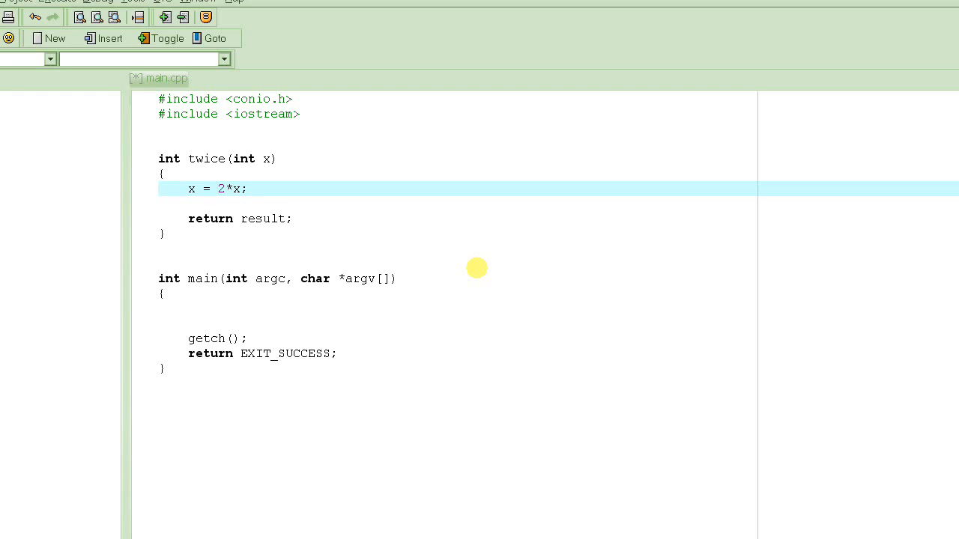
pyautogui.click(189, 188)
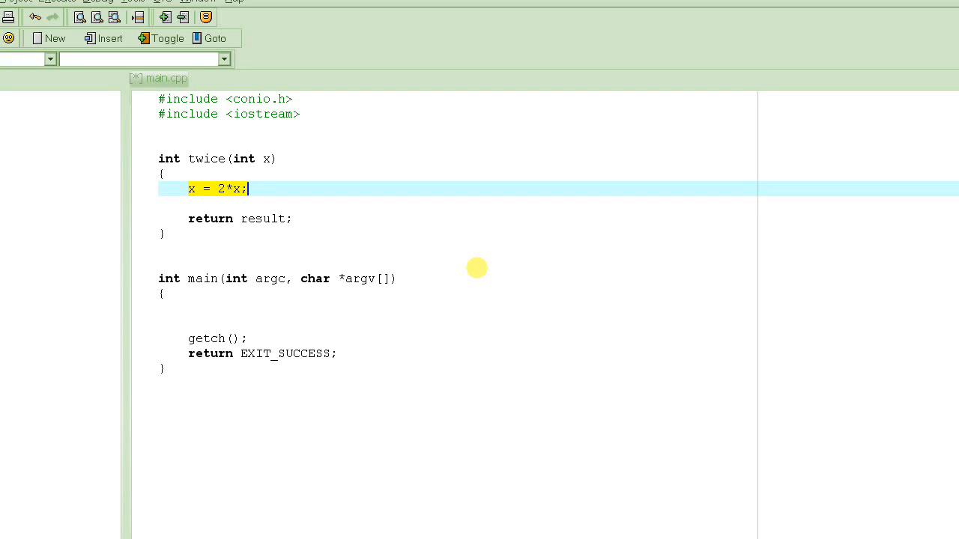
pyautogui.click(217, 188)
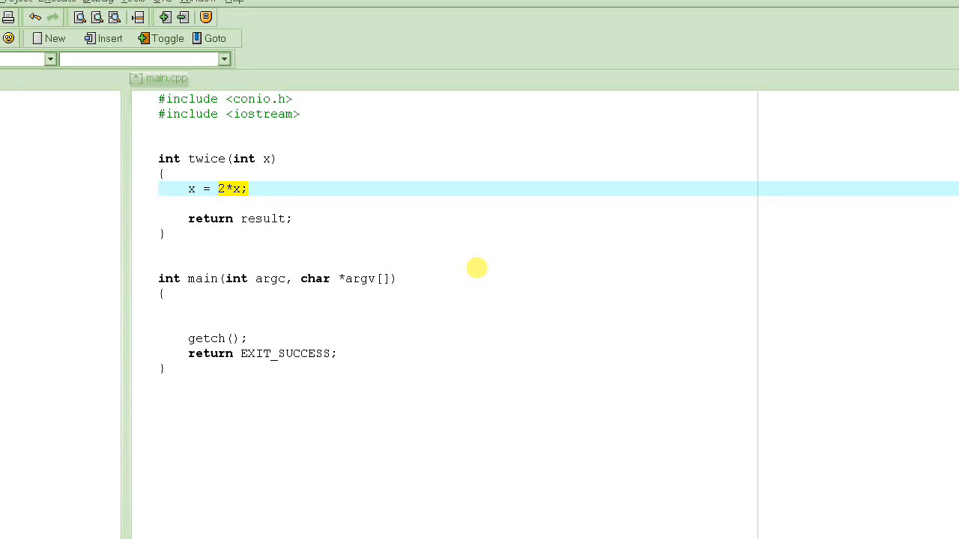
pyautogui.click(219, 189)
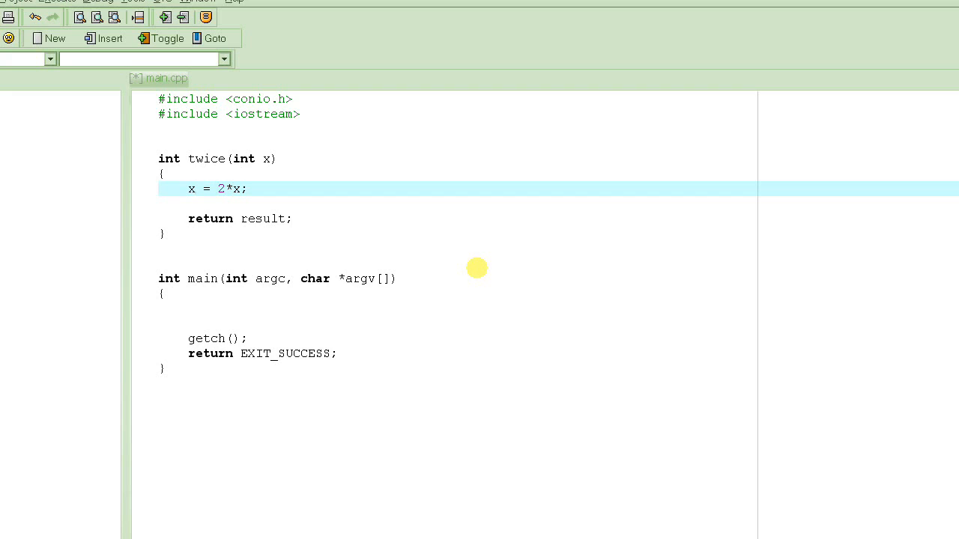
# Finish editing the doubling statement x = 2*x; and move to the return result; line
pyautogui.doubleClick(192, 189)
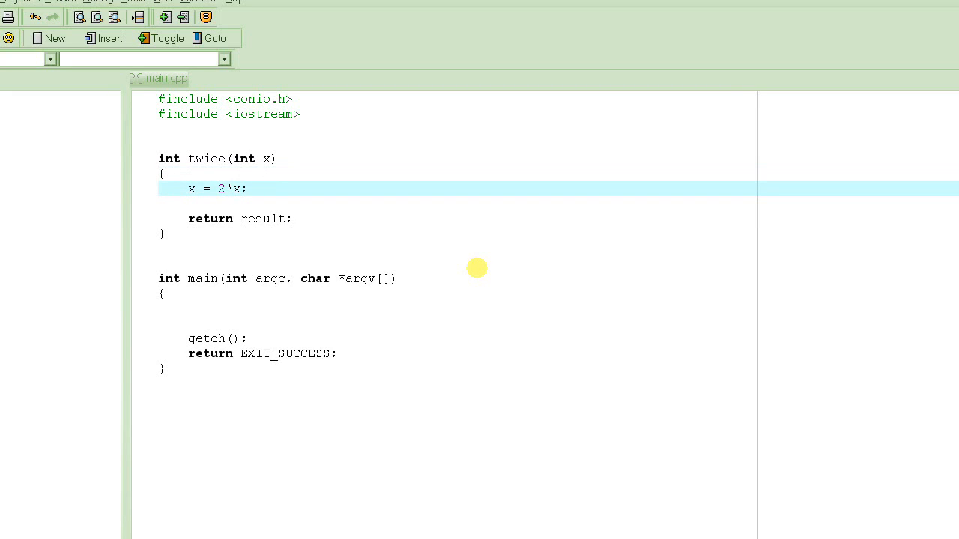
pyautogui.click(204, 189)
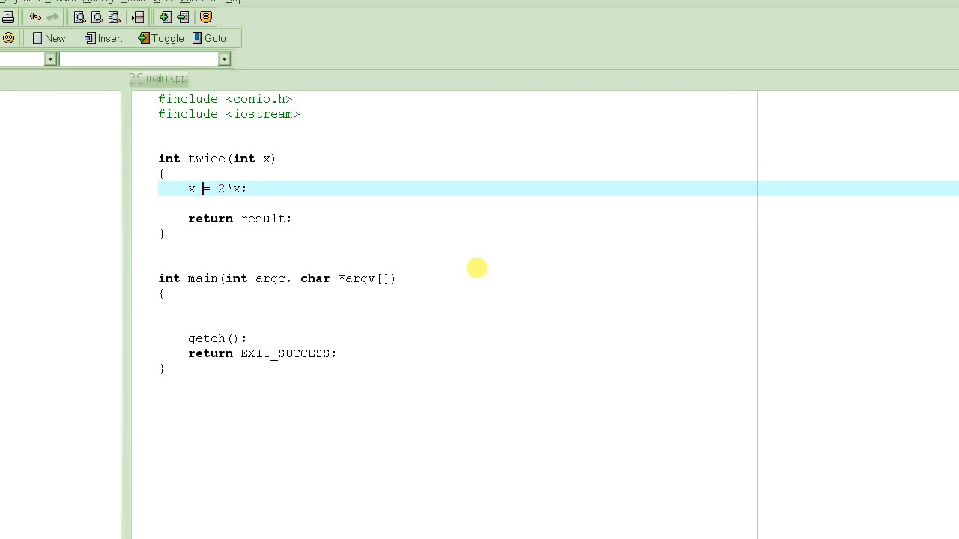
pyautogui.write('=')
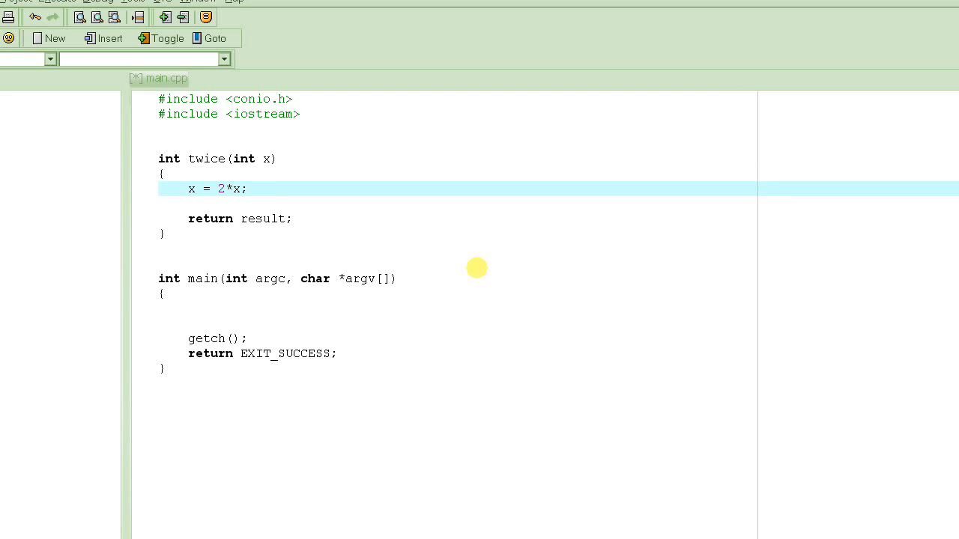
pyautogui.click(191, 159)
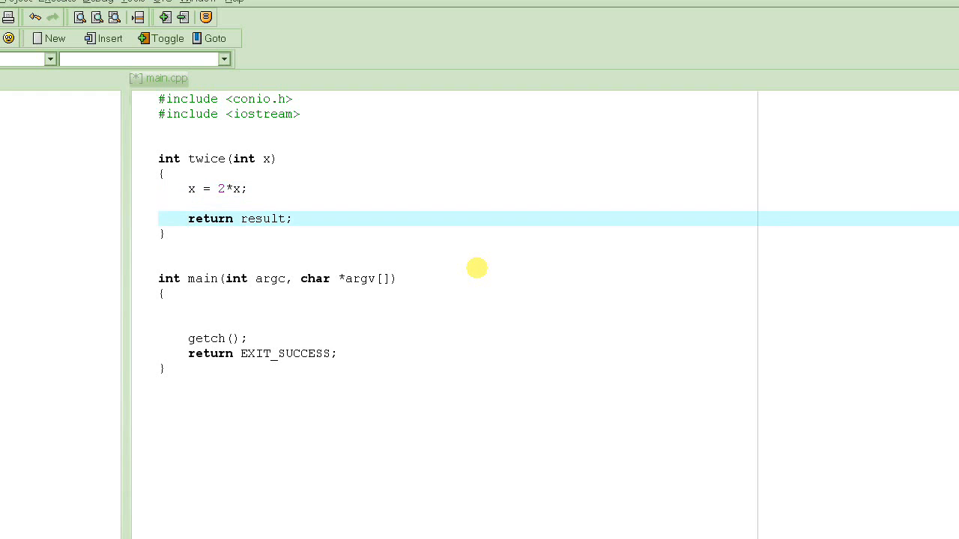
# Make twice return x, then declare int num = 10; on the first line of main
pyautogui.doubleClick(263, 219)
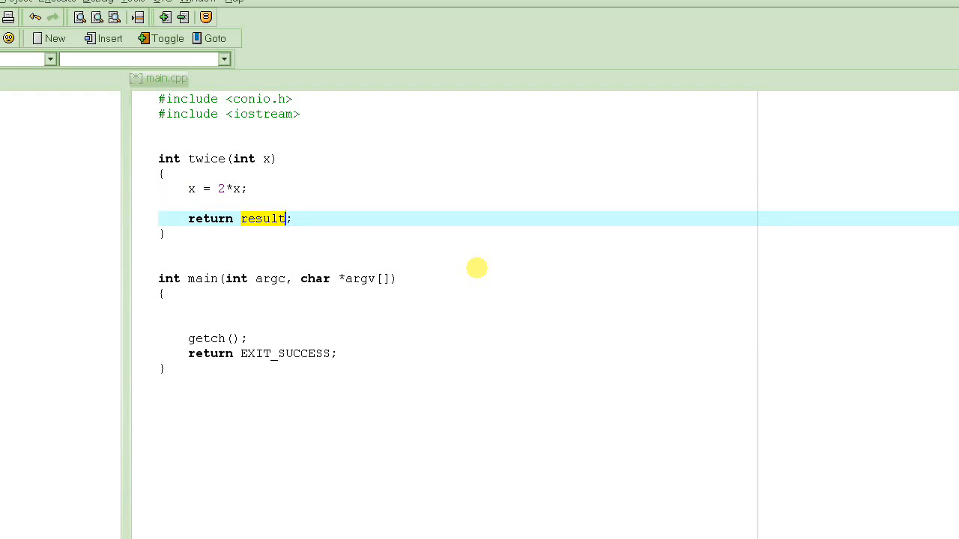
pyautogui.write('x')
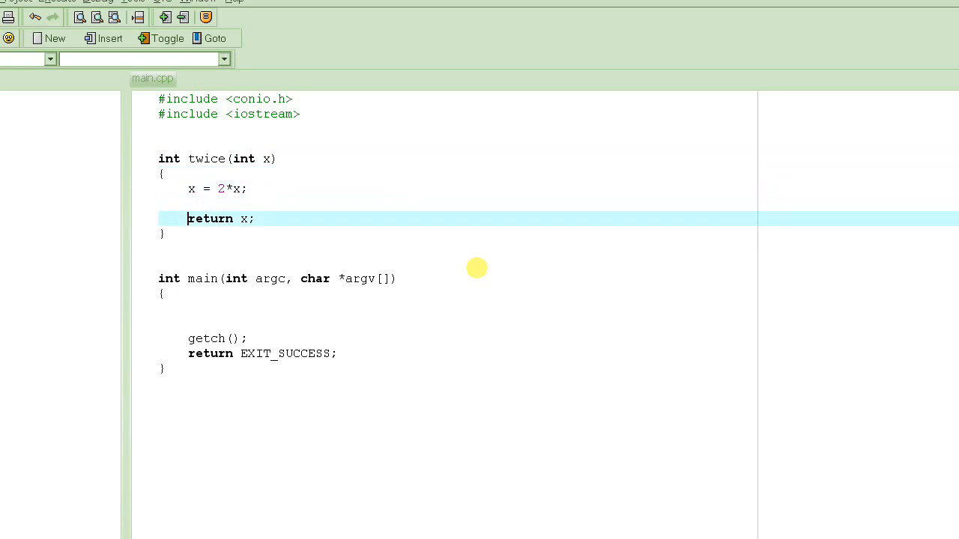
pyautogui.click(190, 189)
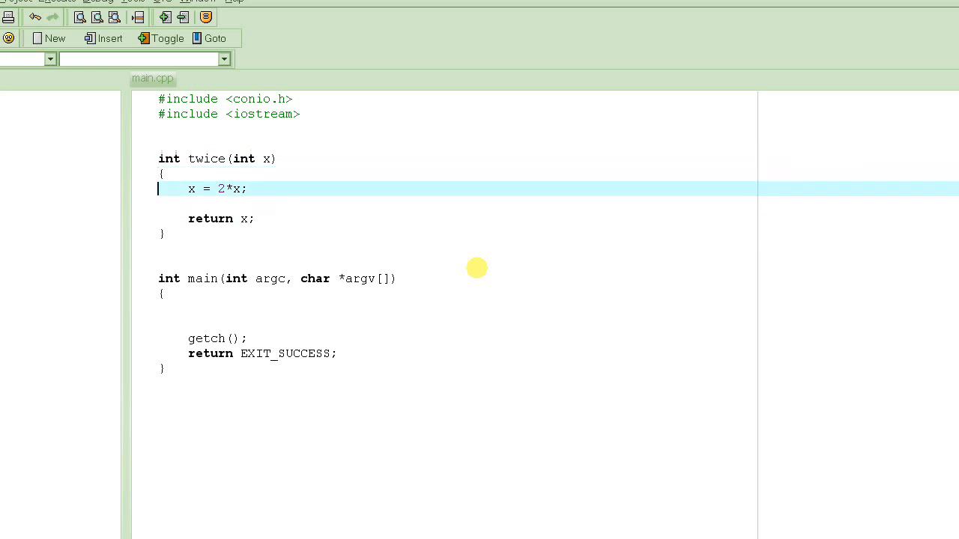
pyautogui.click(225, 308)
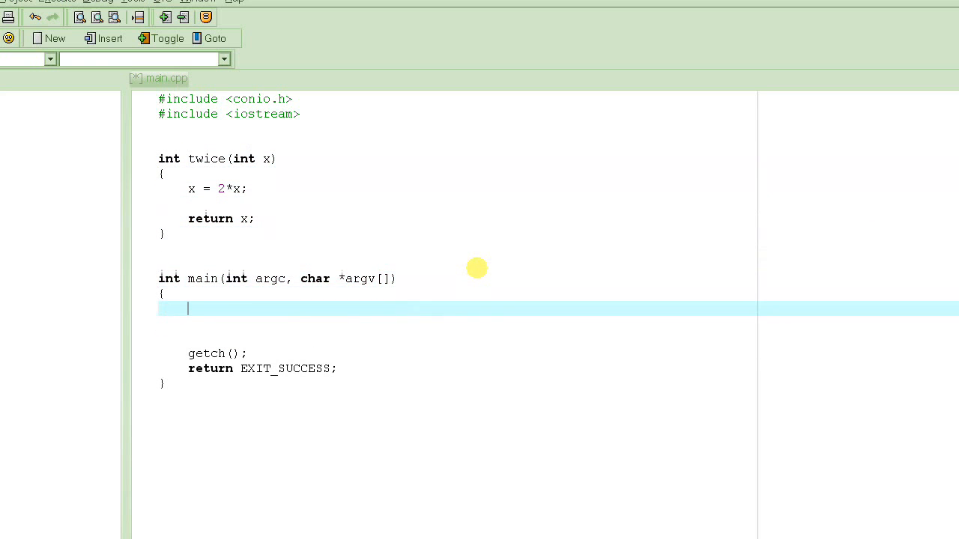
pyautogui.write('int')
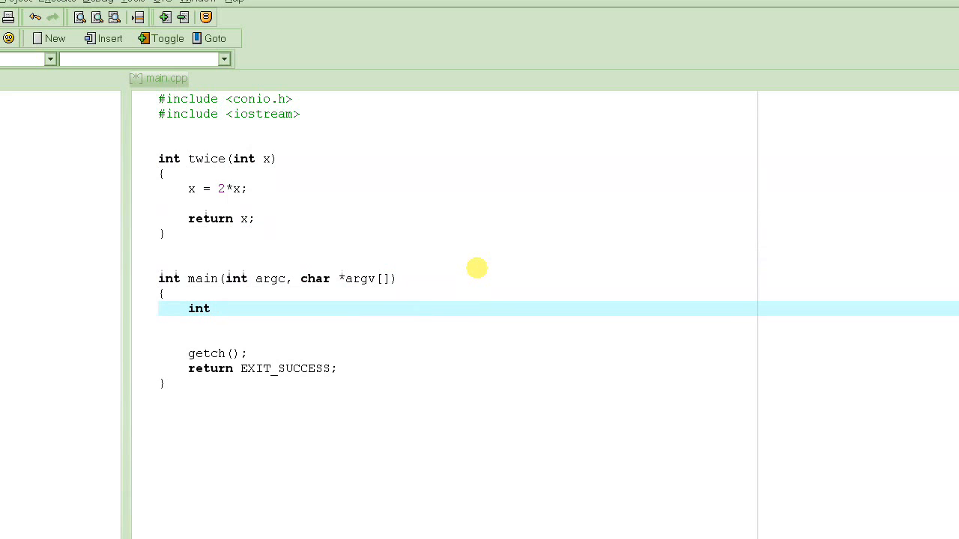
pyautogui.write('num')
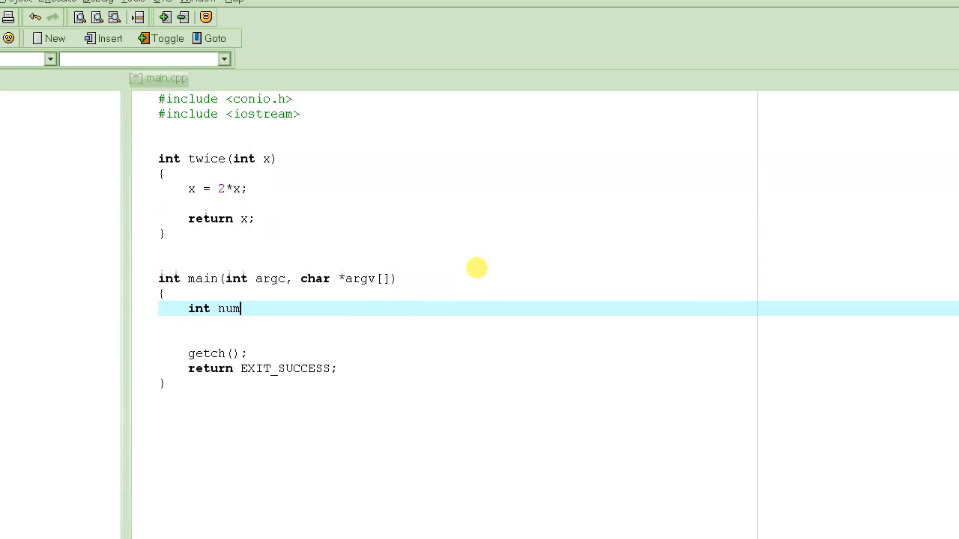
pyautogui.write('= 10;')
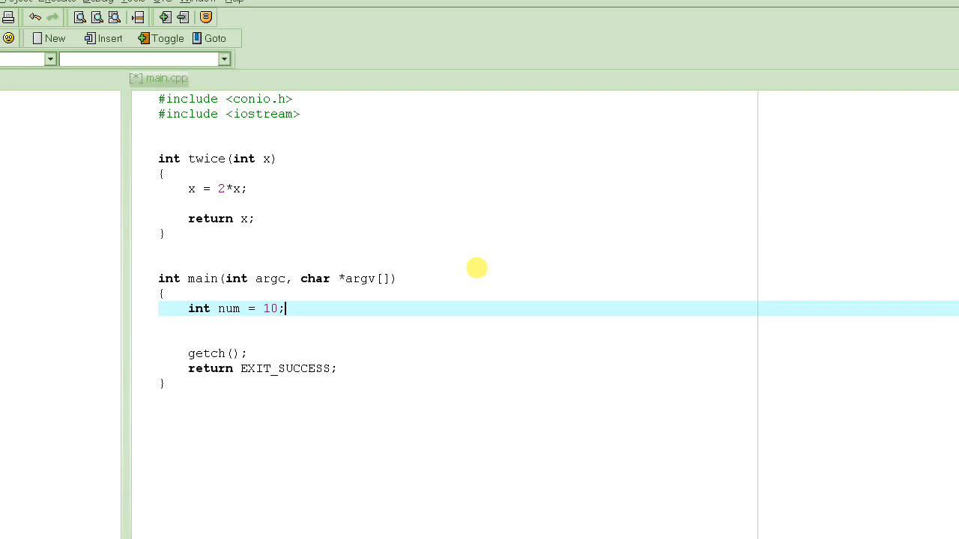
pyautogui.press('Return')
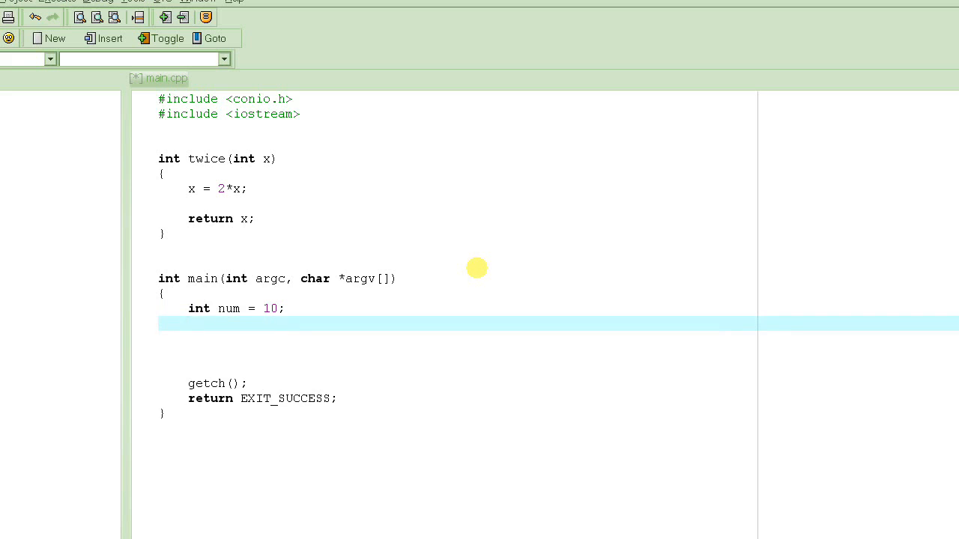
# Declare int result and store the call result = twice(num); on the next line
pyautogui.write('int result =')
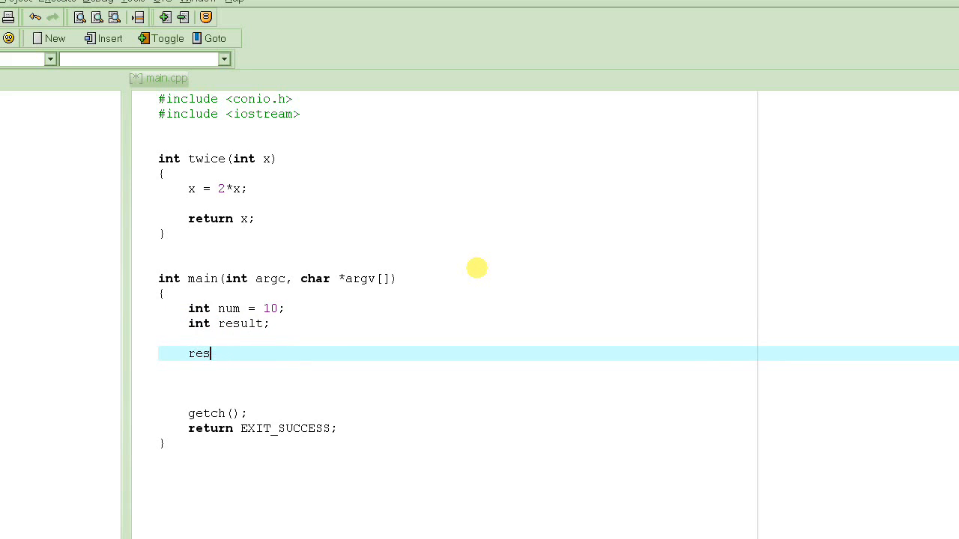
pyautogui.write('ult =')
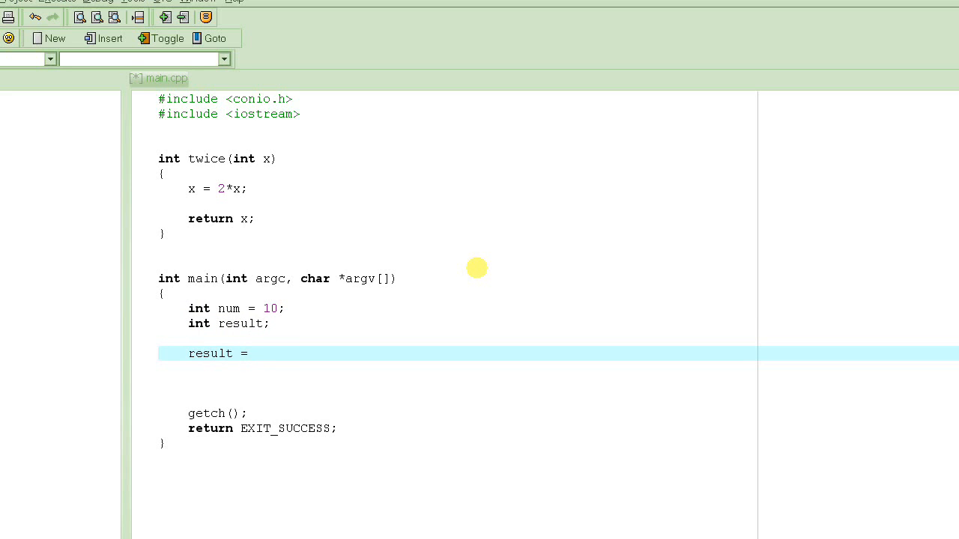
pyautogui.write('twice(')
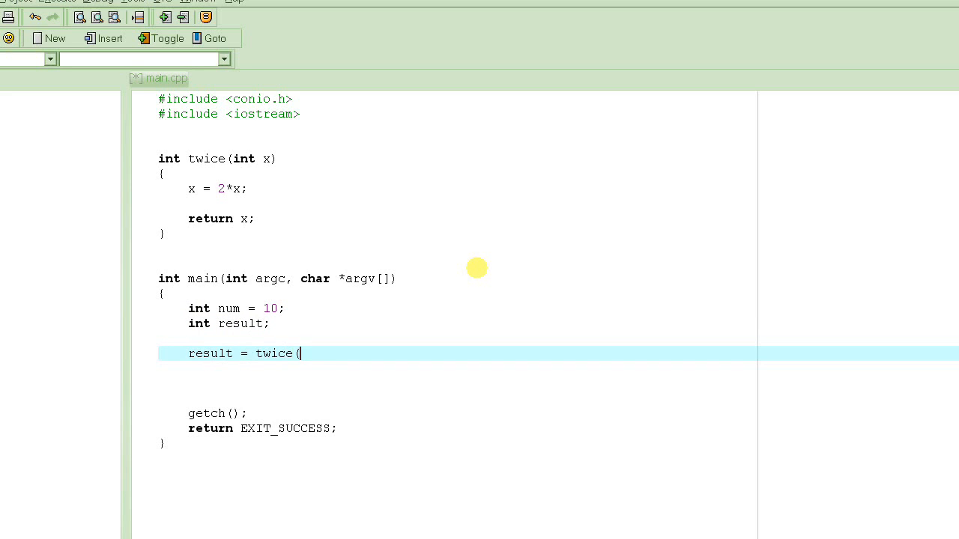
pyautogui.write('num);')
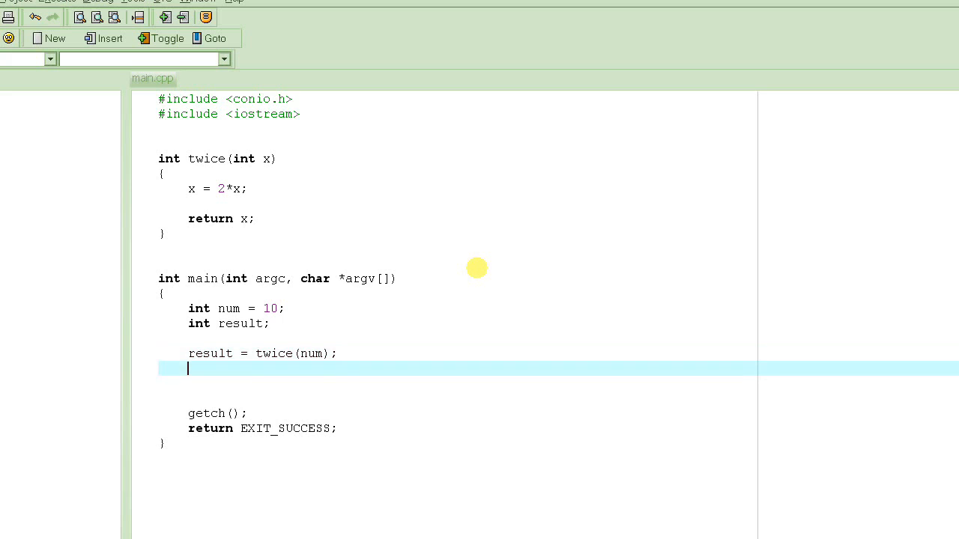
pyautogui.press('Delete')
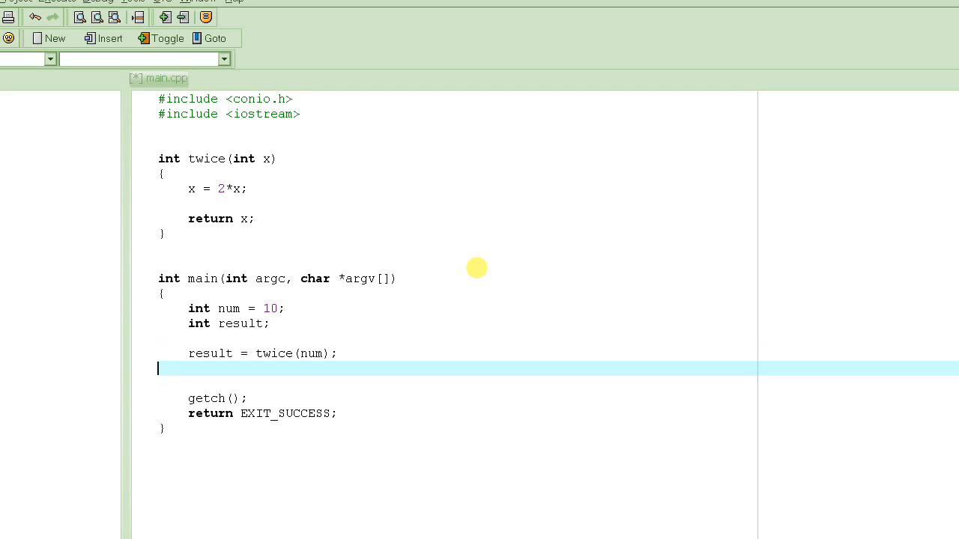
# Write printf("The twice of %d is %d.\n", with two %d placeholders
pyautogui.press('Return')
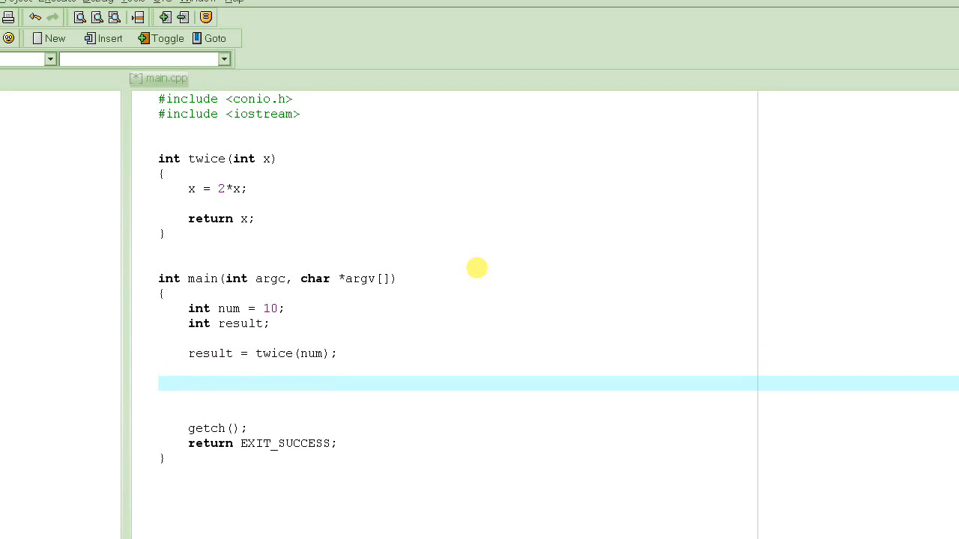
pyautogui.write('printf("')
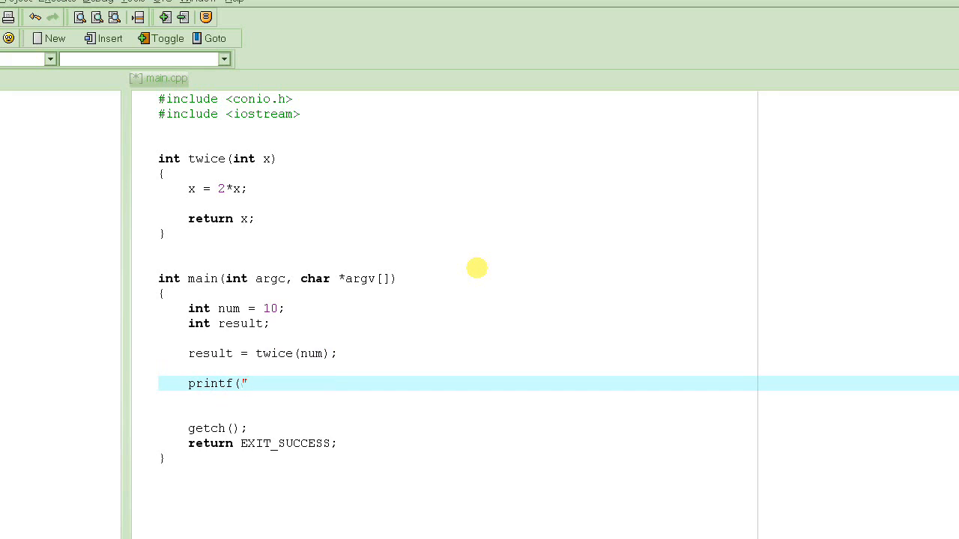
pyautogui.write('The')
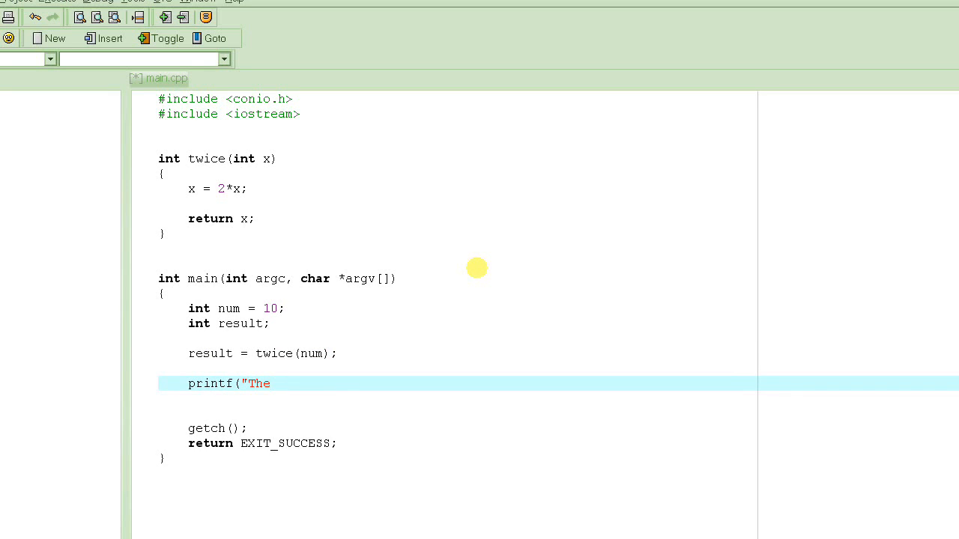
pyautogui.write('twice of')
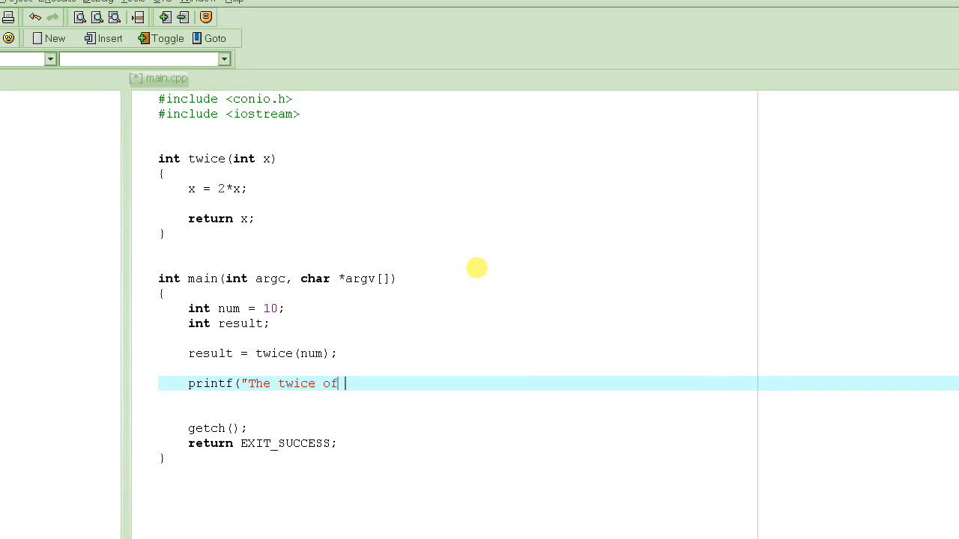
pyautogui.write('%d')
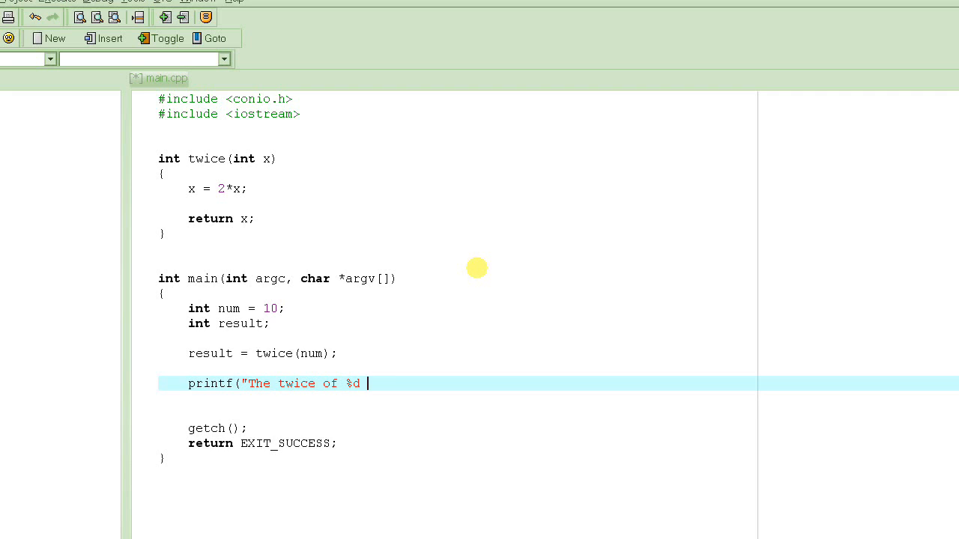
pyautogui.write('is %d')
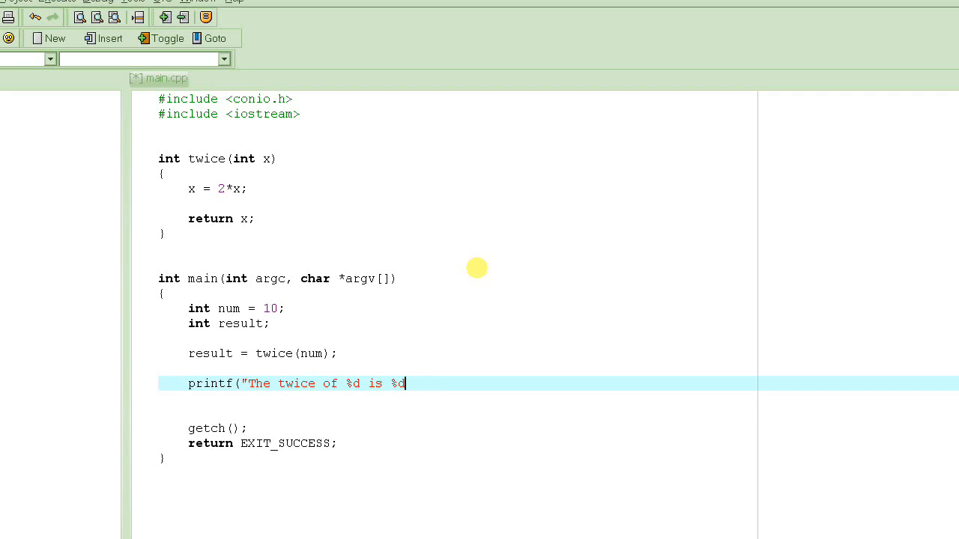
pyautogui.write('.\\n",')
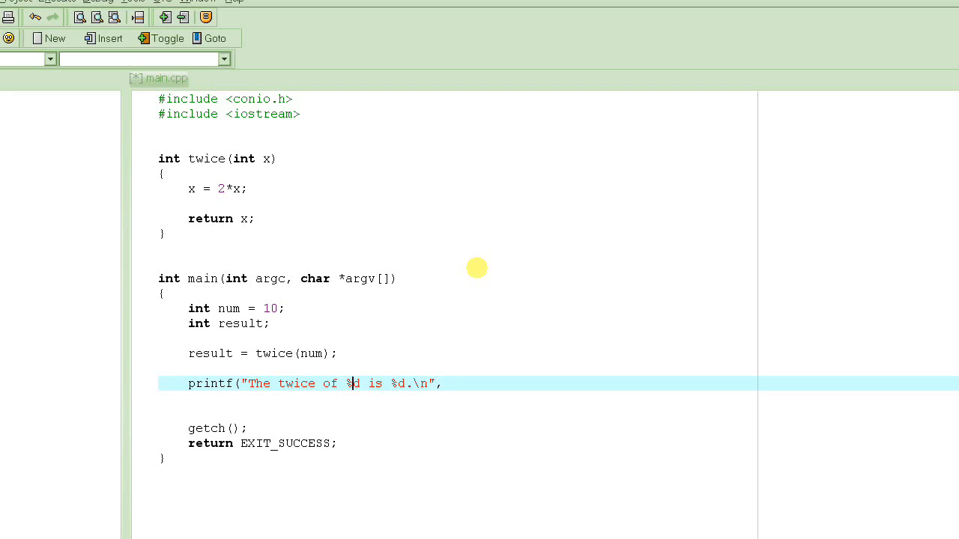
# Pass num and result as the printf arguments and close the call with );
pyautogui.doubleClick(353, 384)
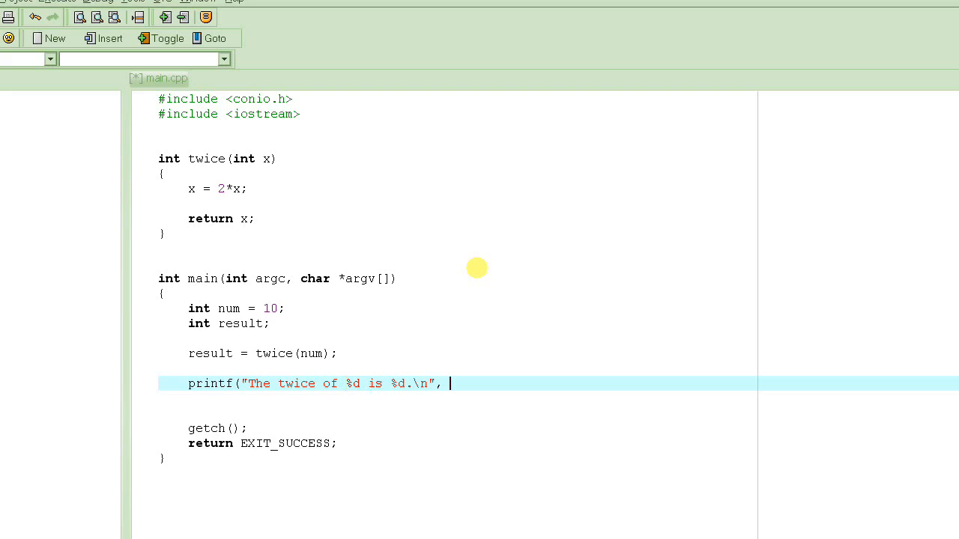
pyautogui.write('num')
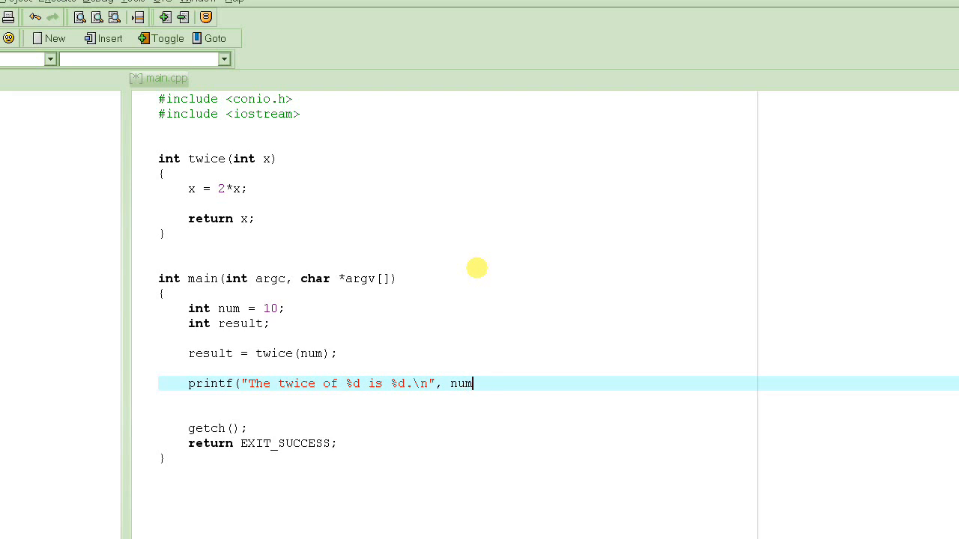
pyautogui.write(',')
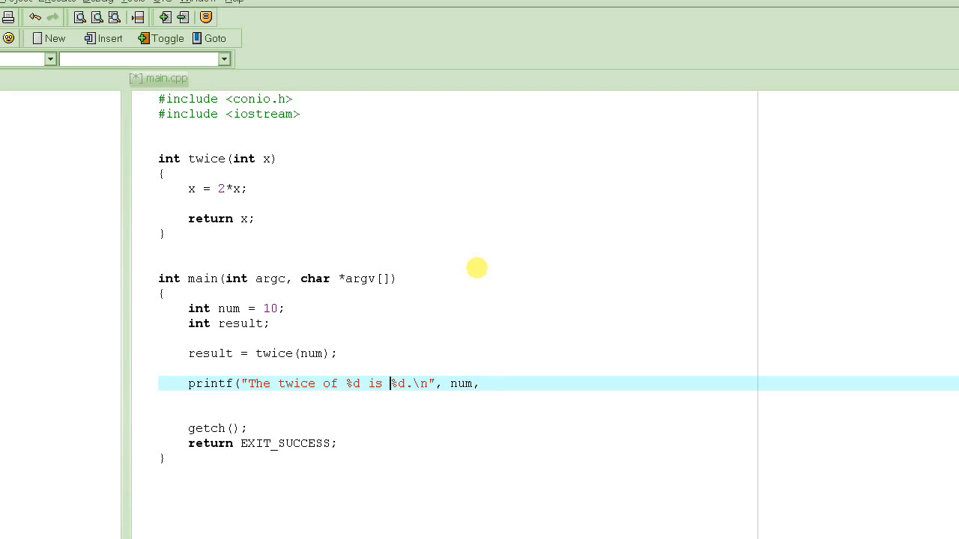
pyautogui.doubleClick(399, 383)
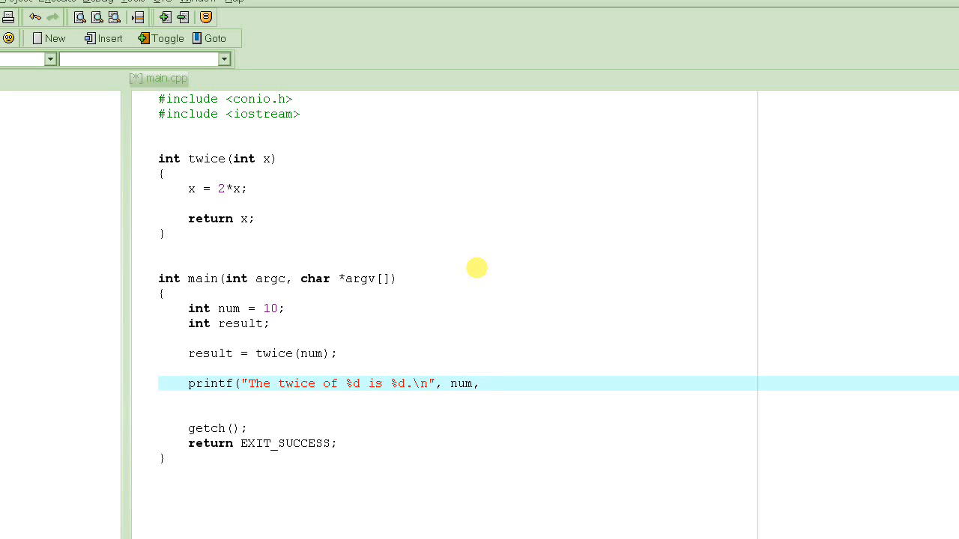
pyautogui.write('result);')
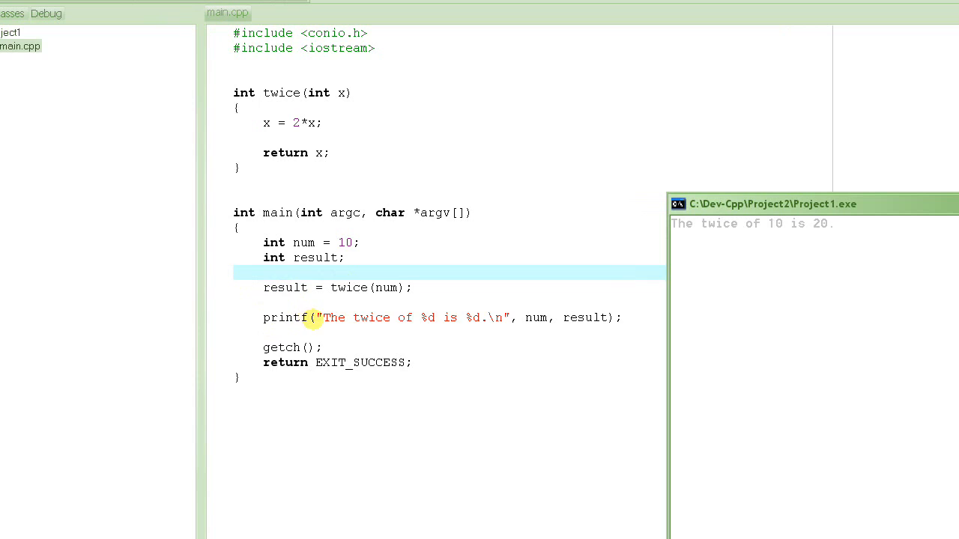
pyautogui.moveTo(552, 317)
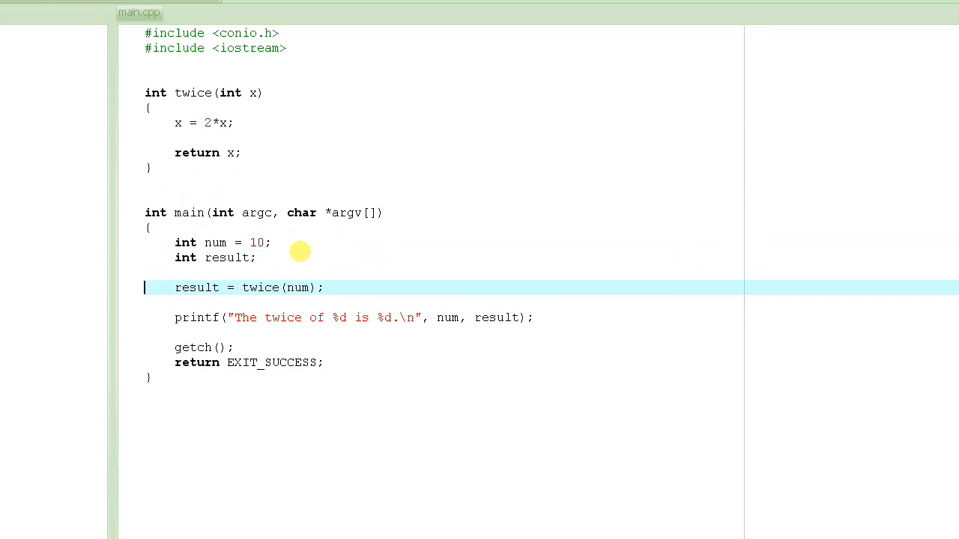
pyautogui.click(323, 288)
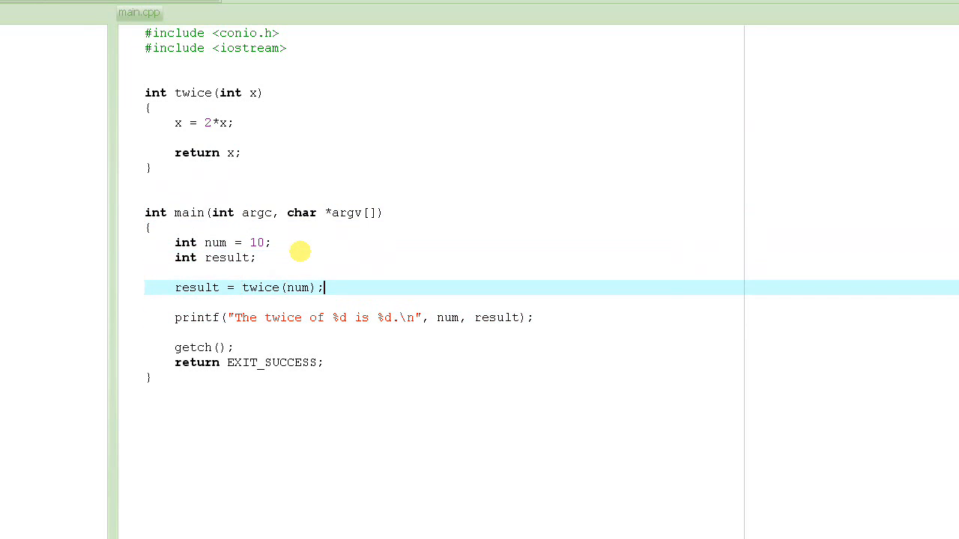
pyautogui.doubleClick(298, 287)
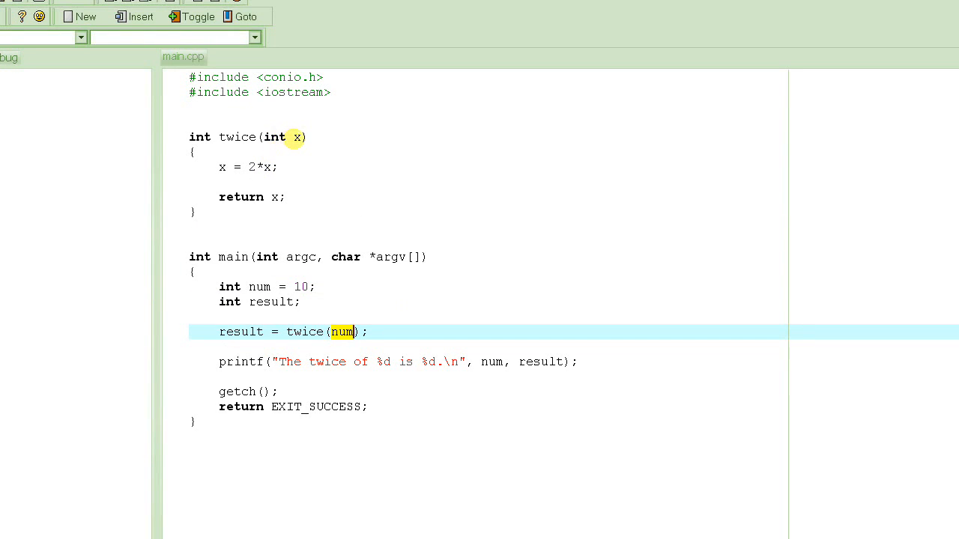
pyautogui.scroll(-3)
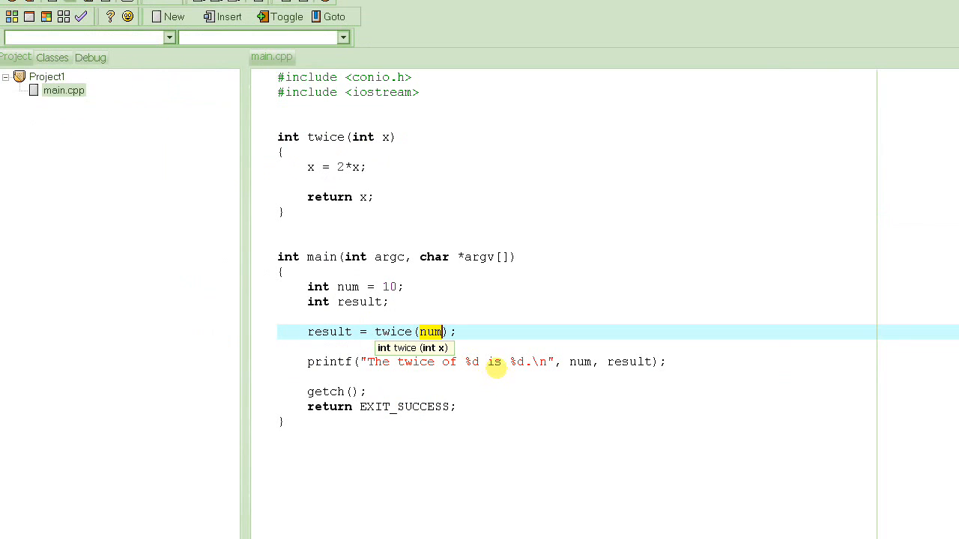
pyautogui.click(473, 361)
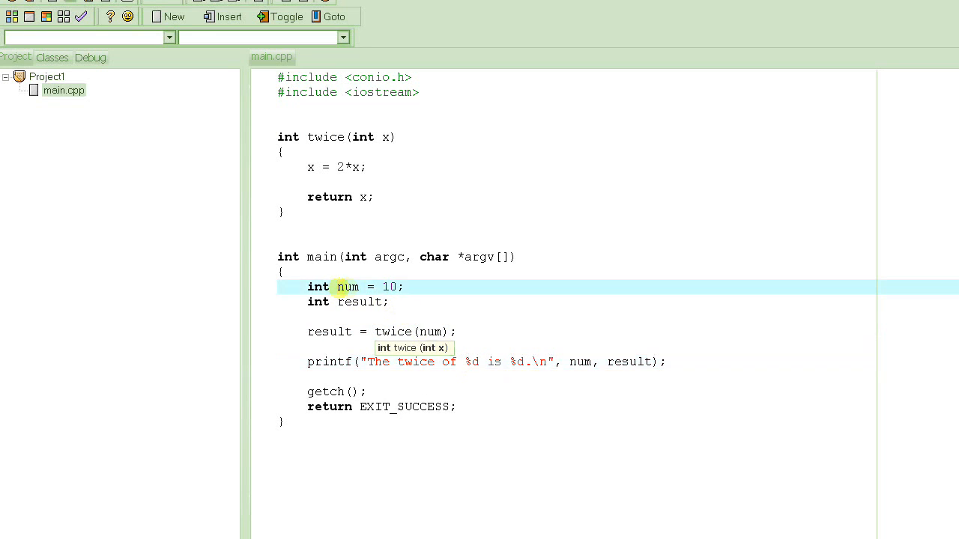
pyautogui.click(428, 333)
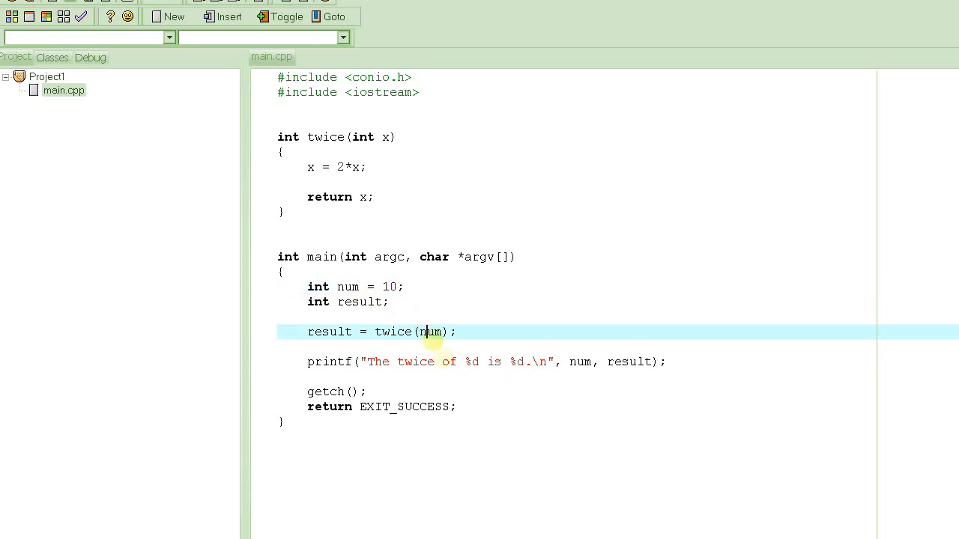
pyautogui.scroll(-3)
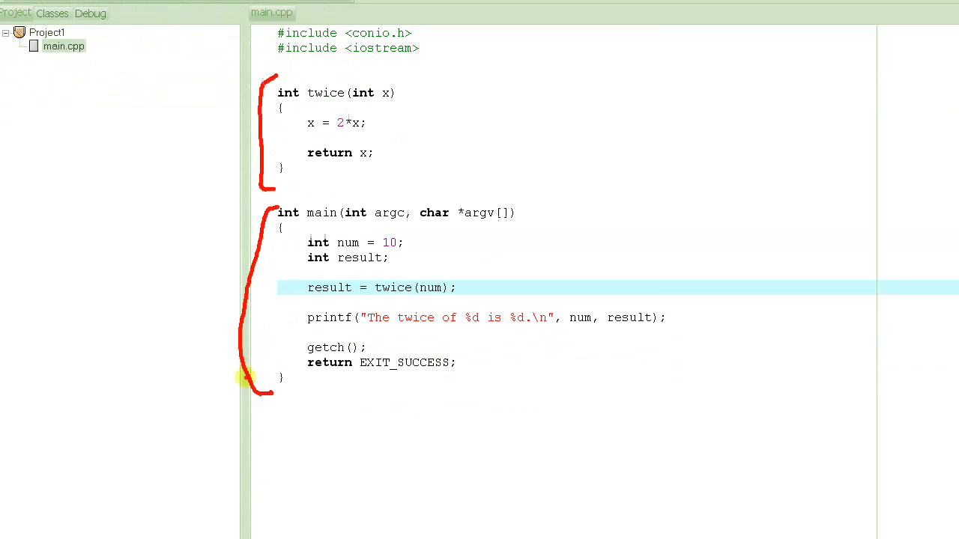
pyautogui.moveTo(306, 233)
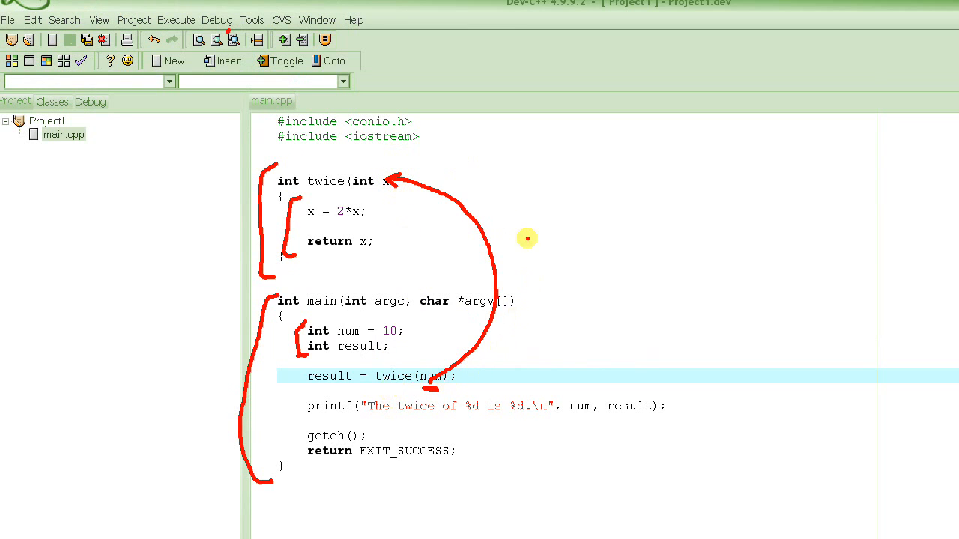
pyautogui.moveTo(437, 373)
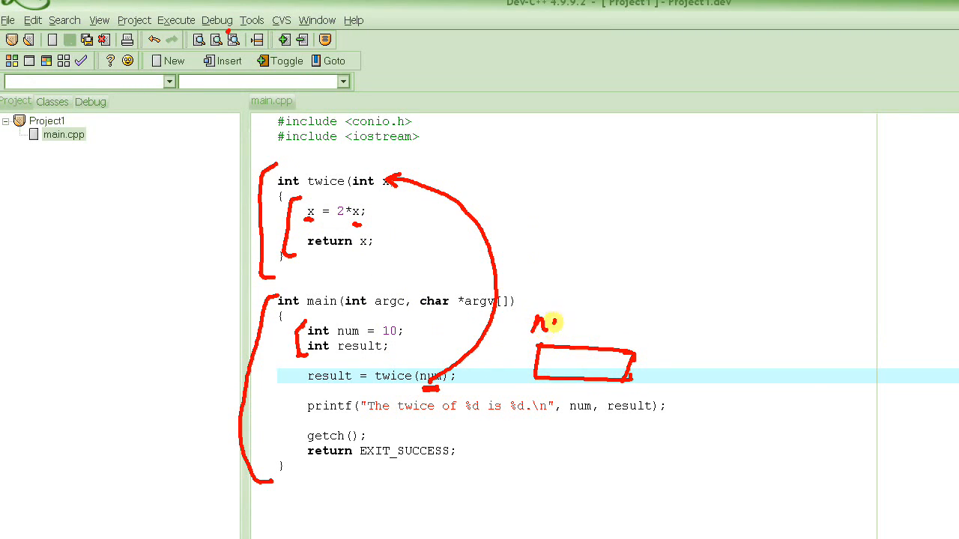
# Write the label num above the annotation box and mark the parameter x it is passed to
pyautogui.moveTo(532, 337); pyautogui.dragTo(599, 322)
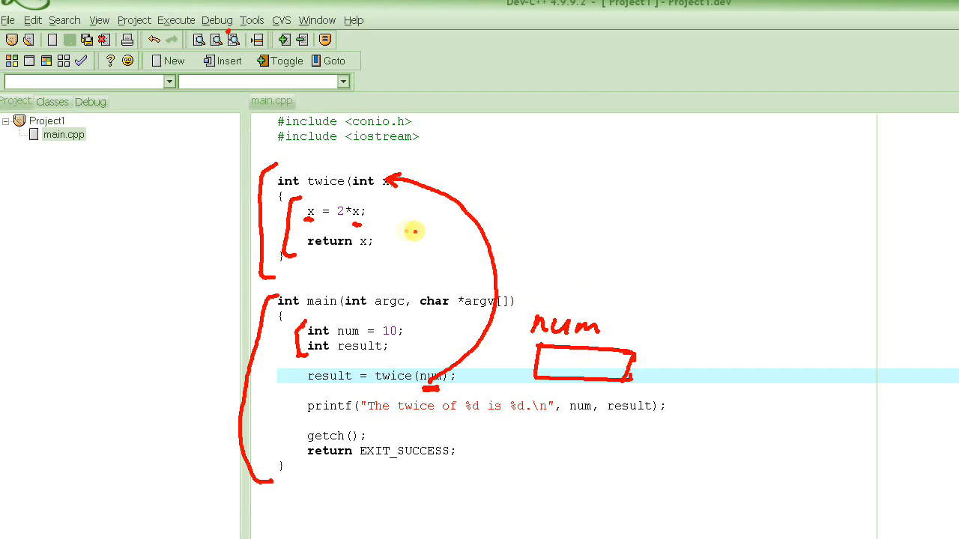
pyautogui.moveTo(532, 180)
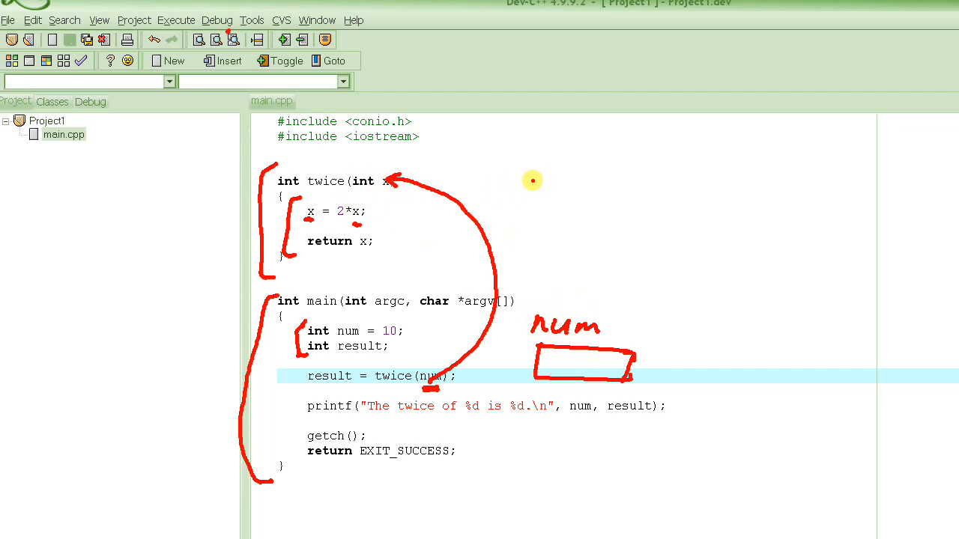
pyautogui.moveTo(536, 185); pyautogui.dragTo(633, 193)
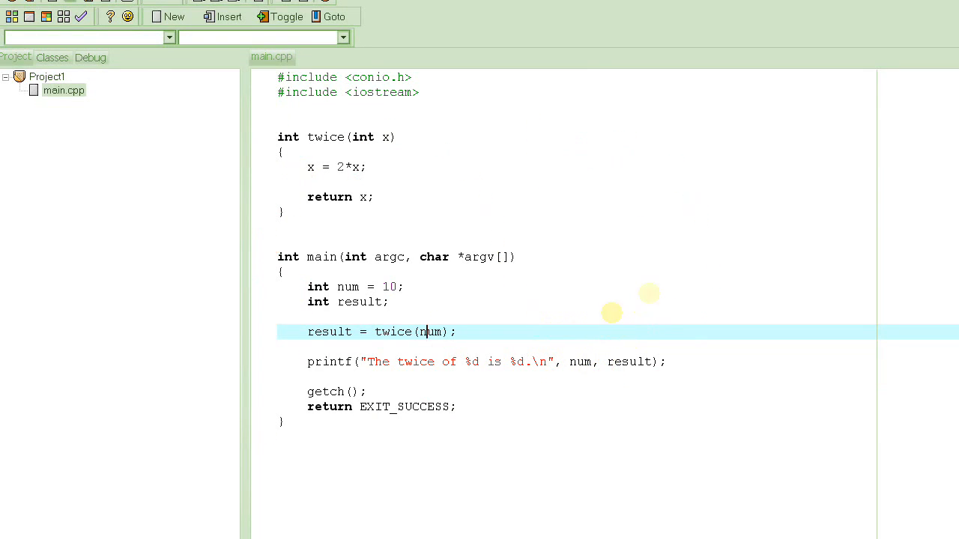
# Select num in the twice(num) call to show the twice function's parameter hint
pyautogui.scroll(-3)
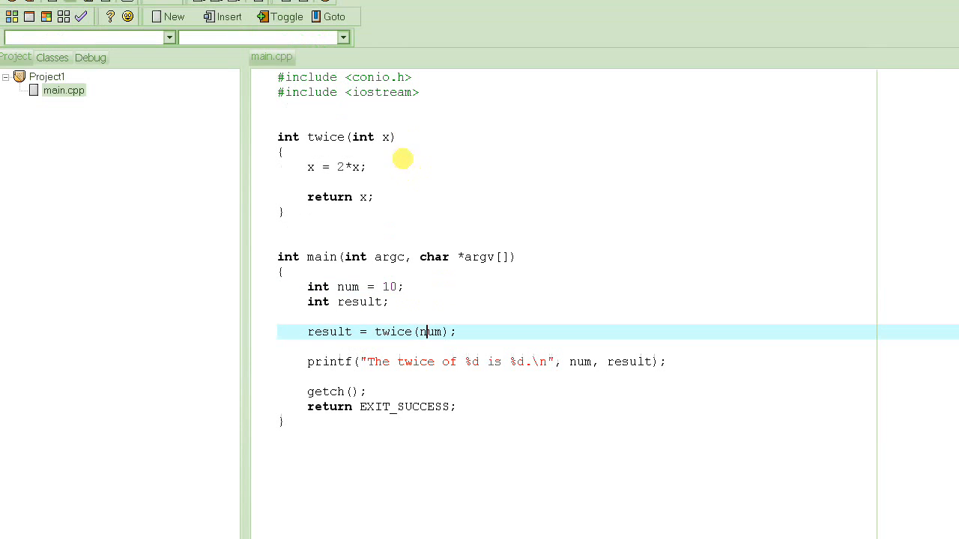
pyautogui.moveTo(491, 326)
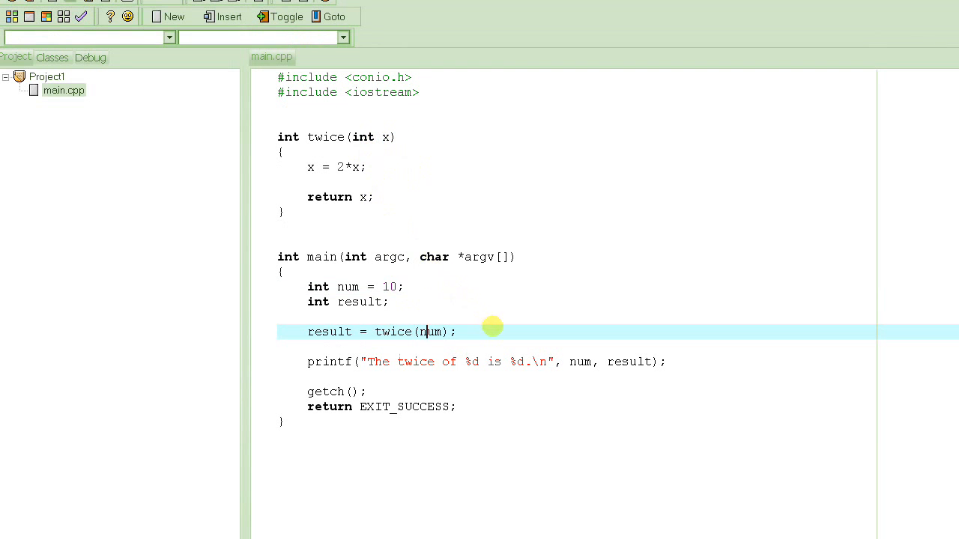
pyautogui.moveTo(503, 343)
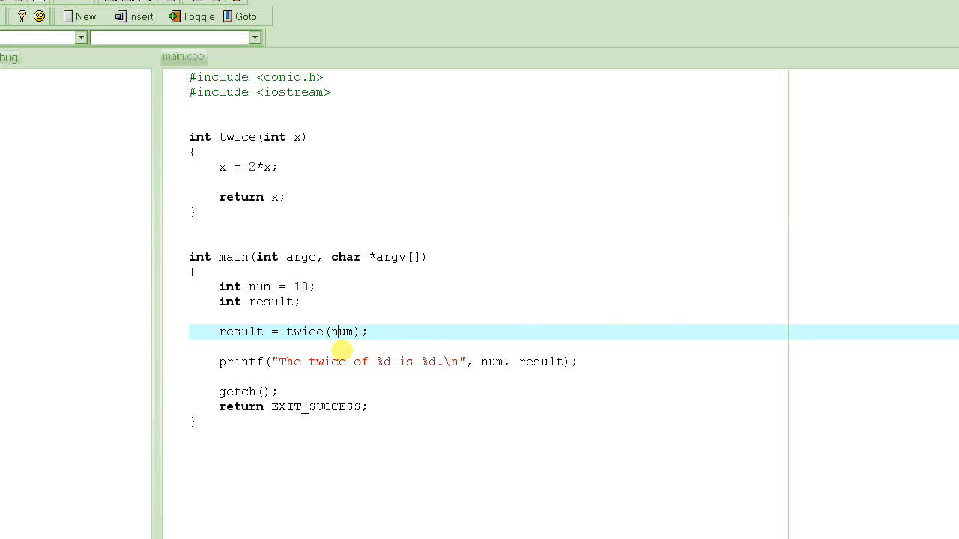
pyautogui.click(249, 286)
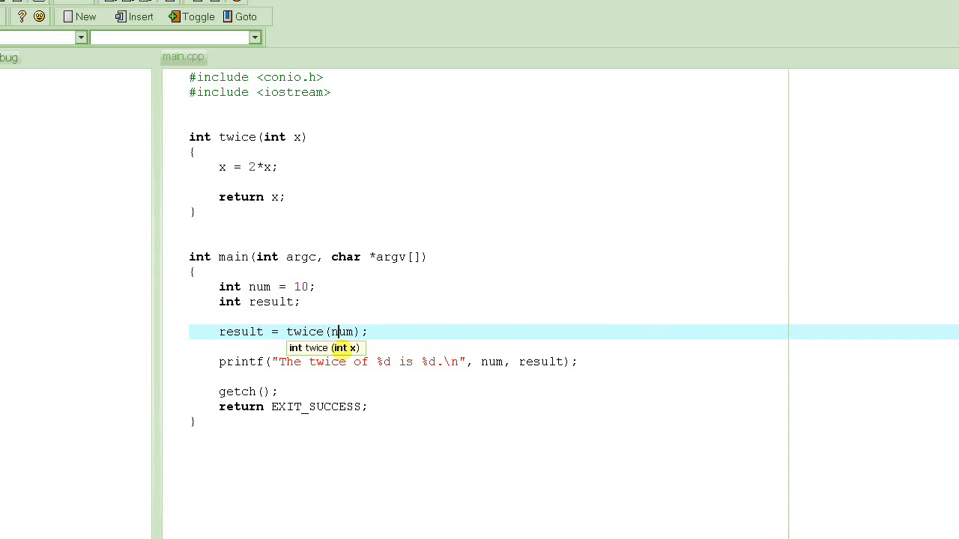
pyautogui.doubleClick(342, 332)
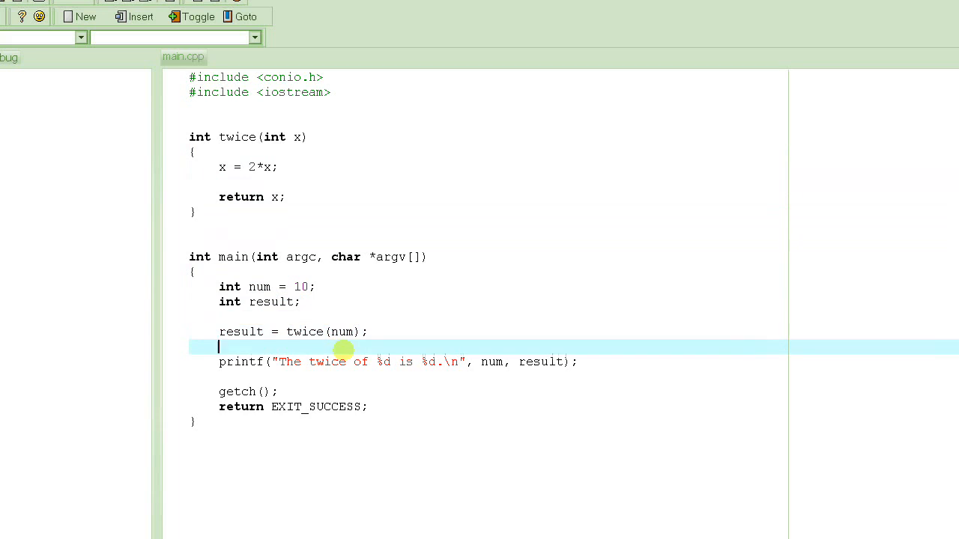
pyautogui.moveTo(341, 333)
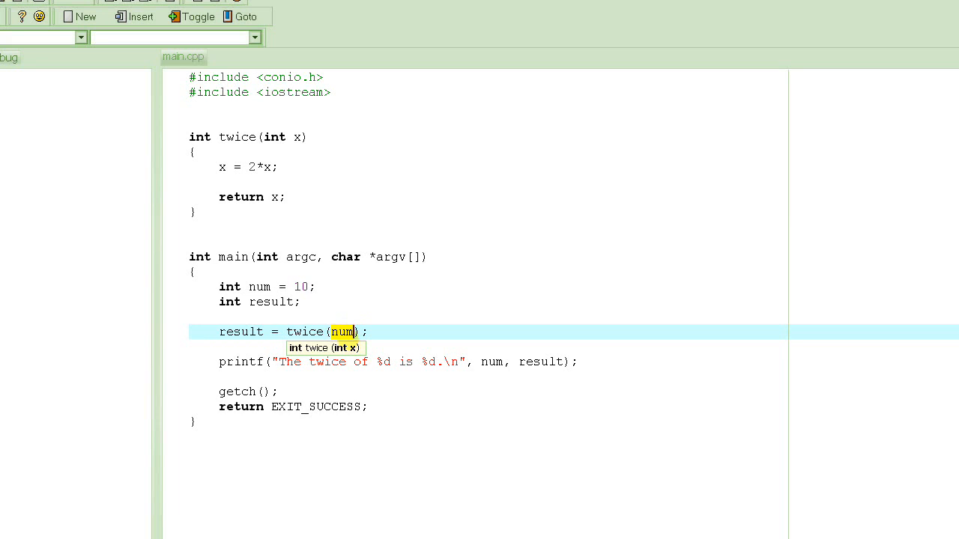
pyautogui.moveTo(358, 237)
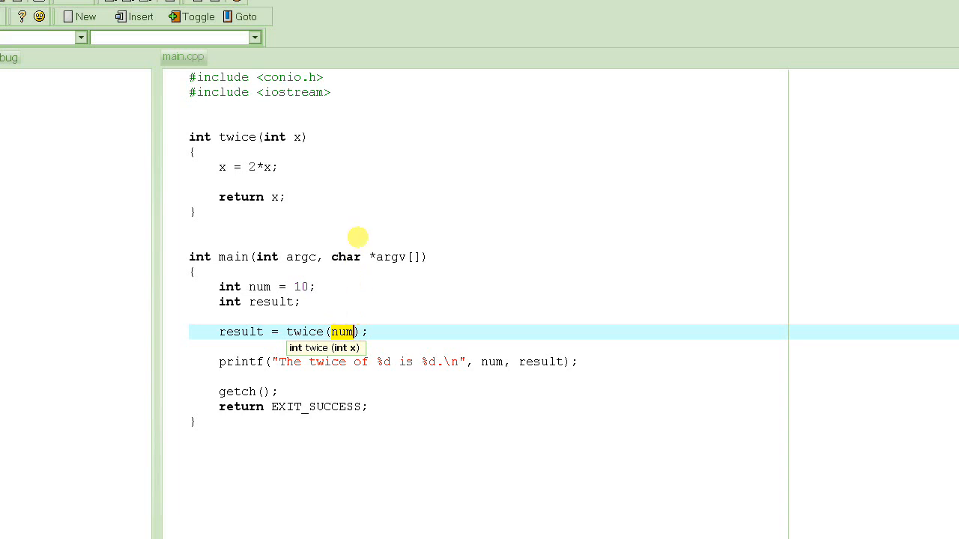